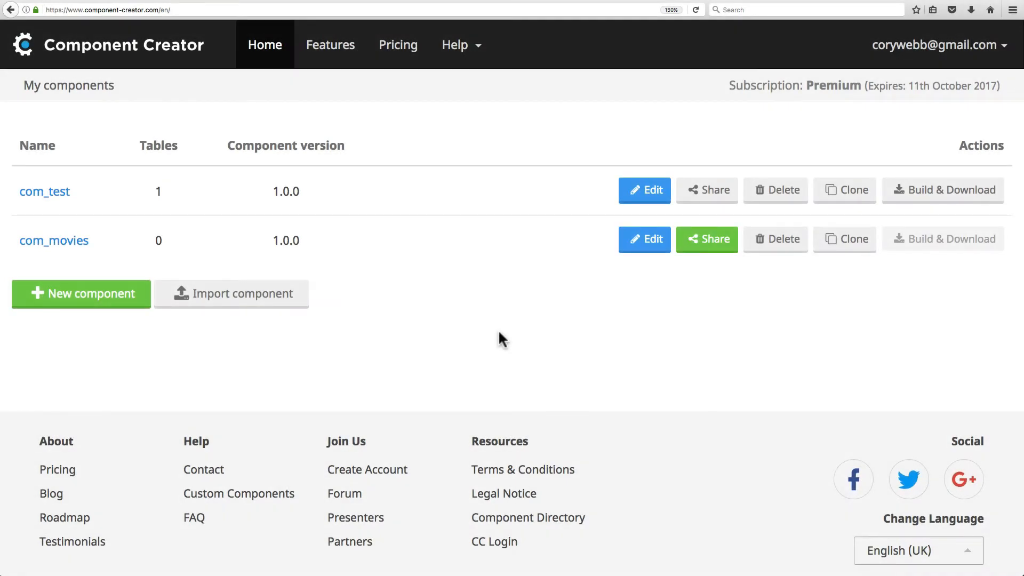
mouse_move(471, 340)
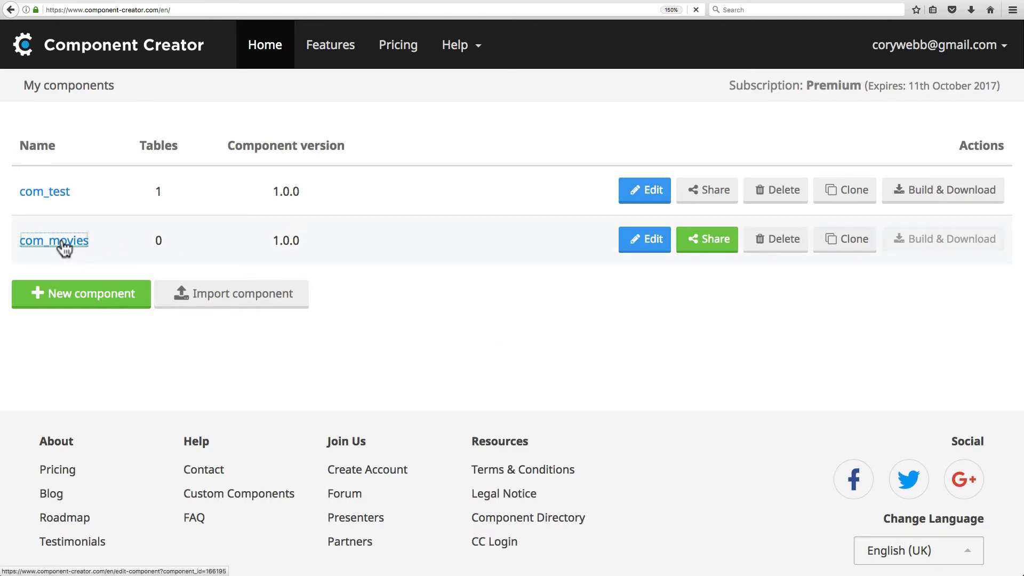
Open the com_movies component from the My components page
click(54, 241)
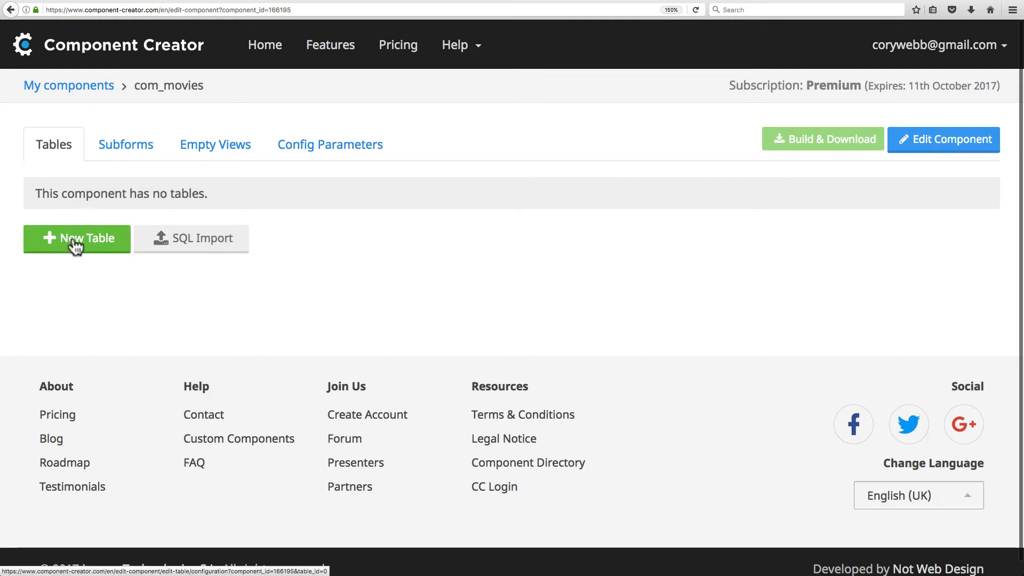
Add a new table named #__movies_movie with Movies/movies and Movie/movie view names
click(76, 238)
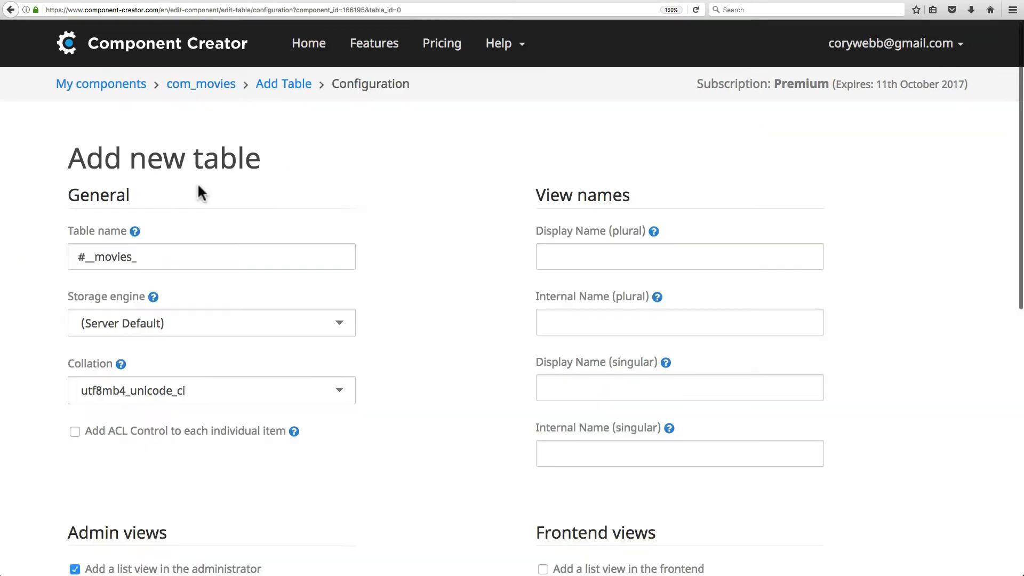
scroll(down, 3)
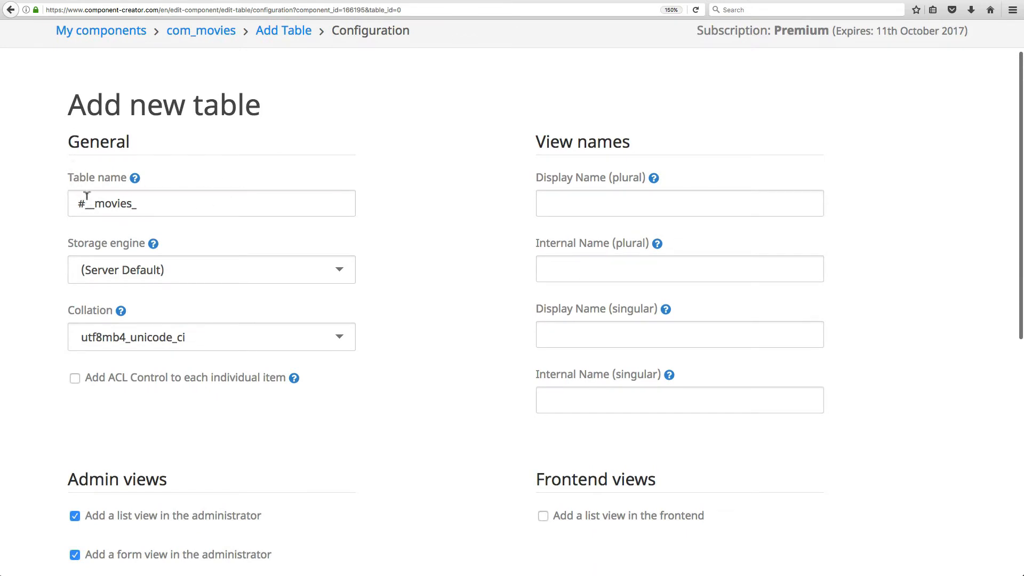
double_click(111, 203)
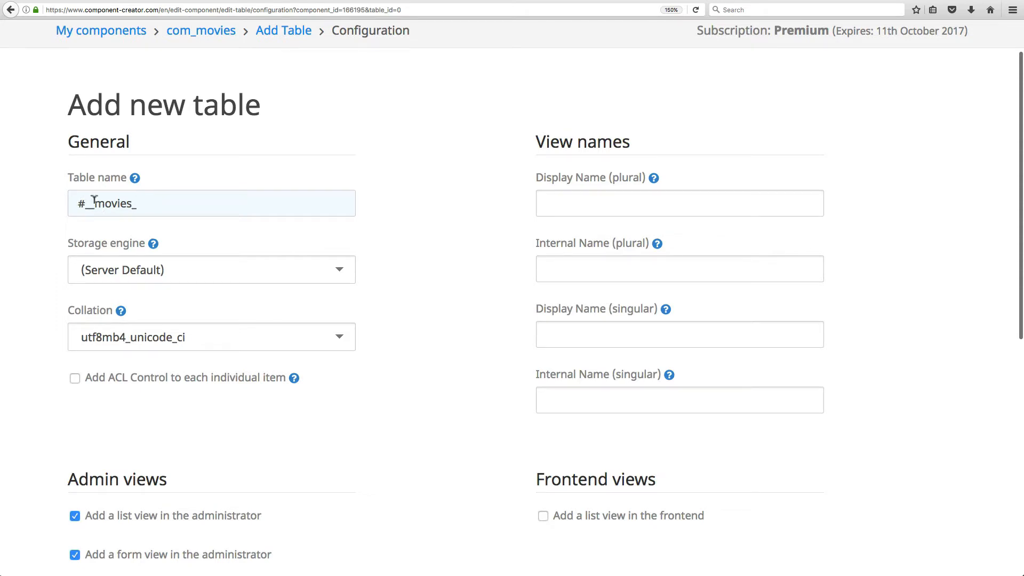
click(212, 203)
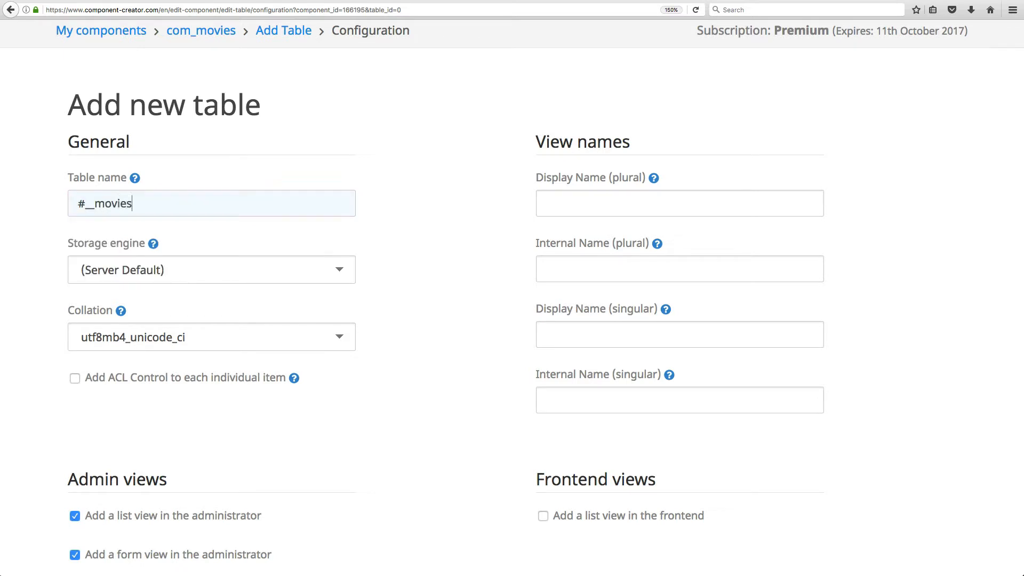
text(_)
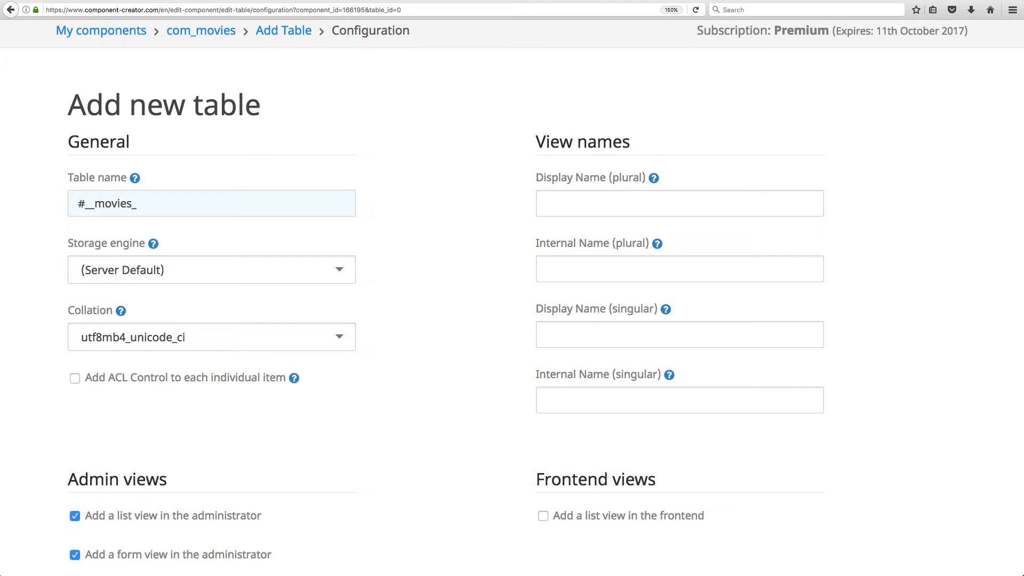
text(movie)
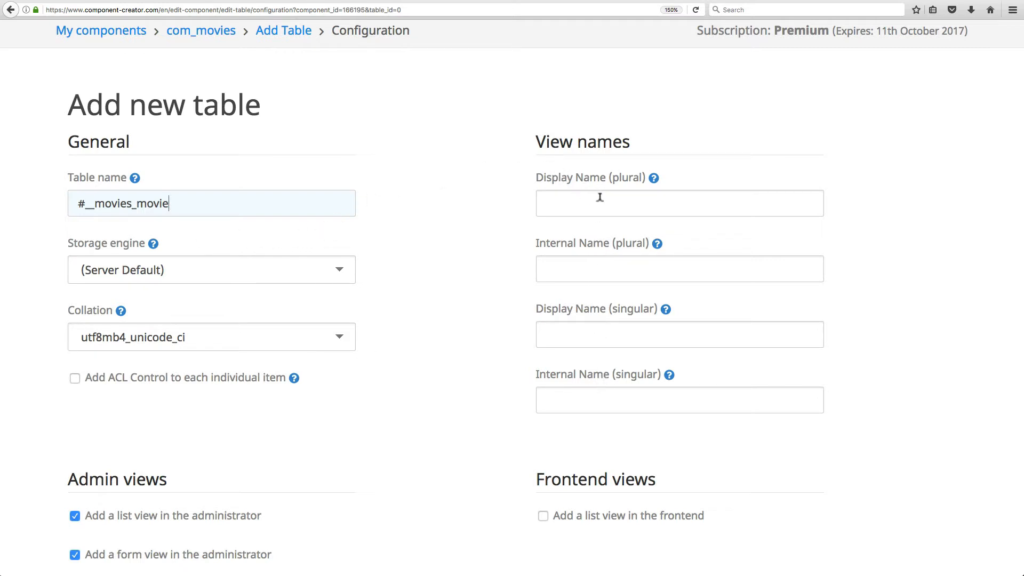
mouse_move(353, 193)
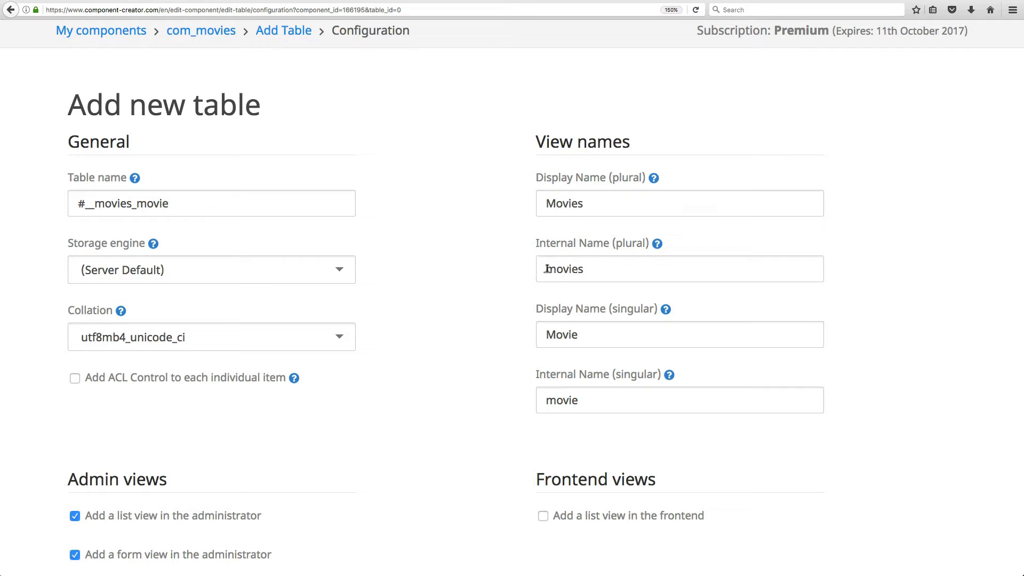
scroll(down, 3)
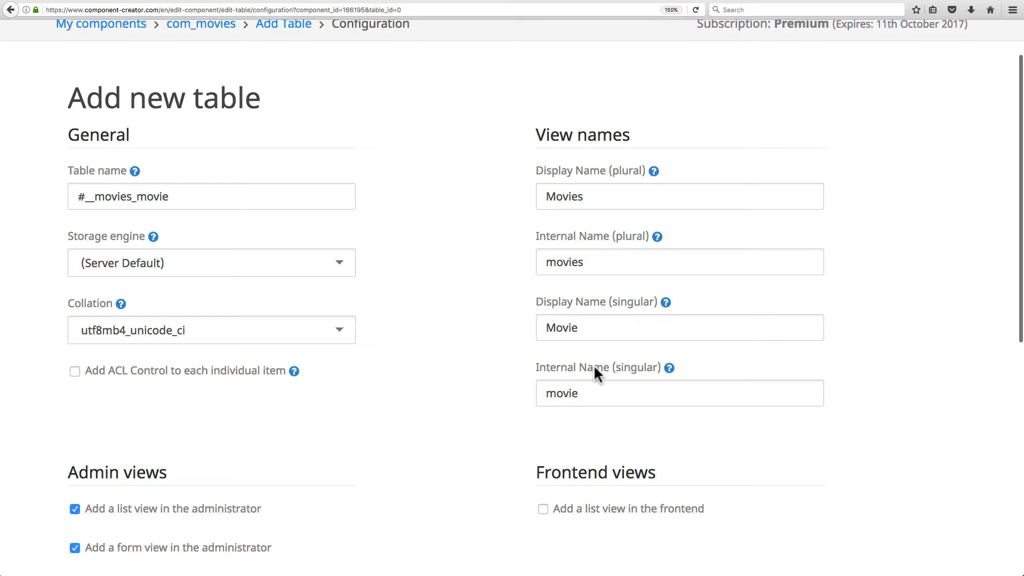
mouse_move(440, 435)
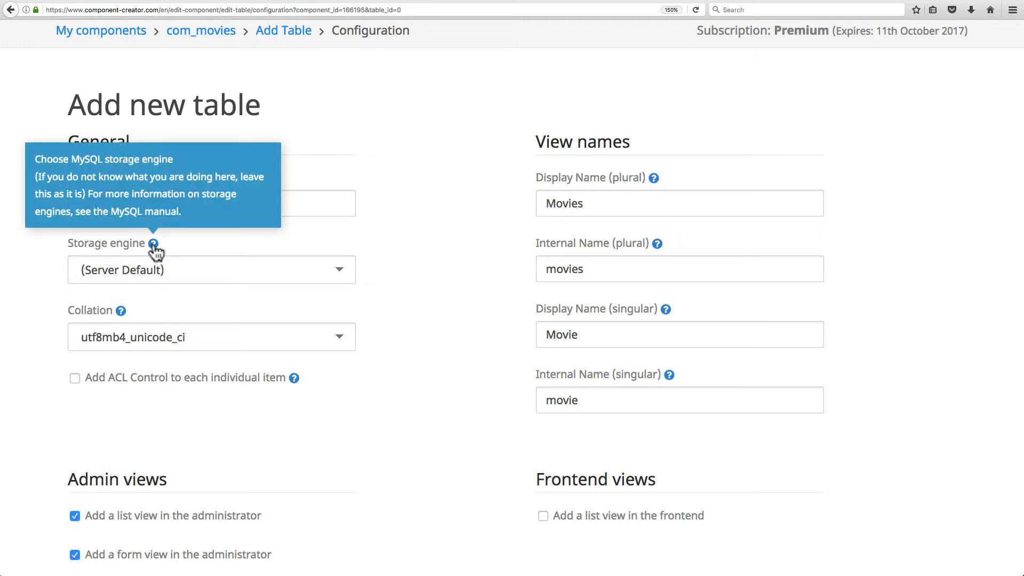
mouse_move(332, 272)
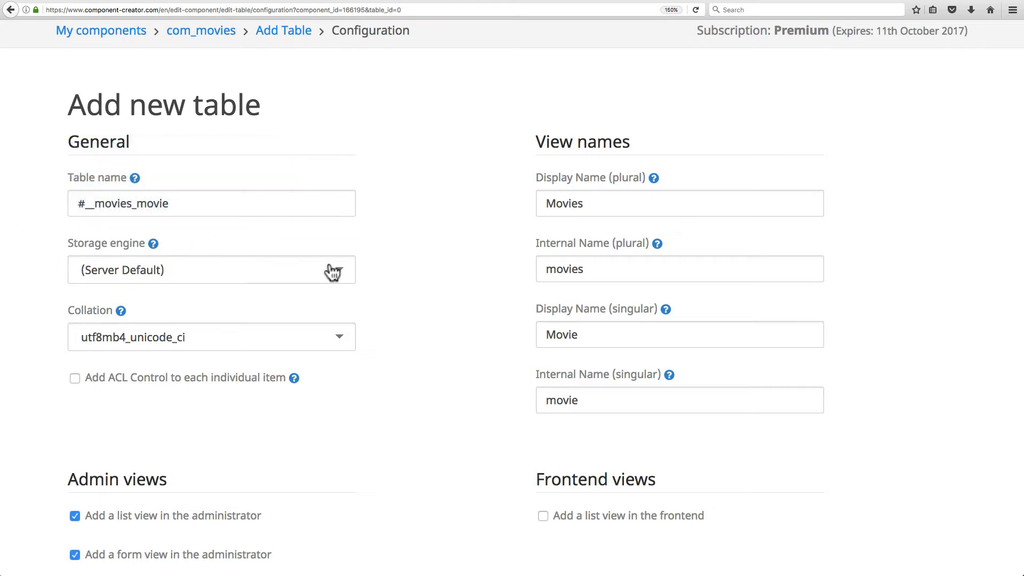
Keep the default storage engine and collation and create the #__movies_movie table
click(211, 270)
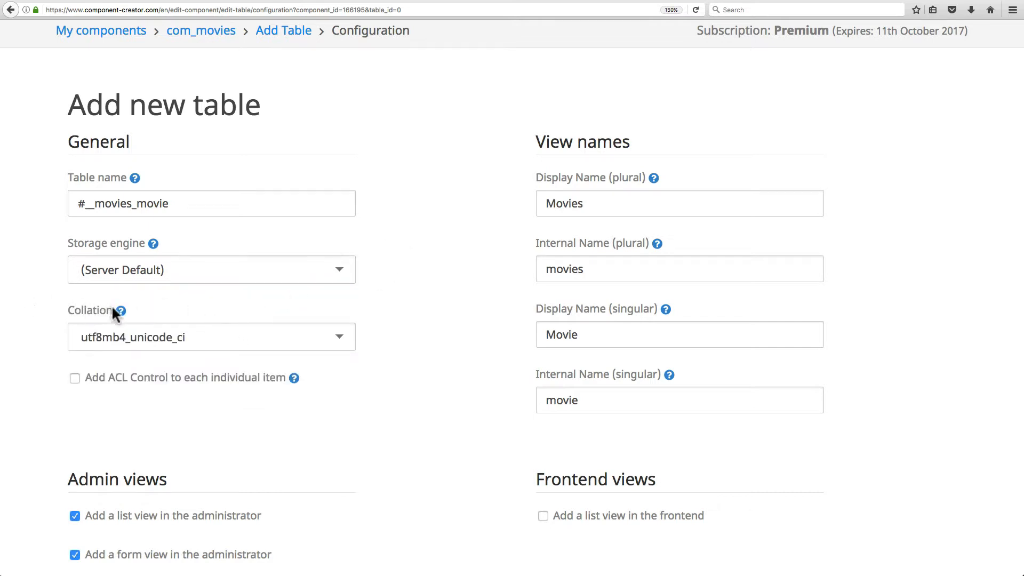
mouse_move(358, 336)
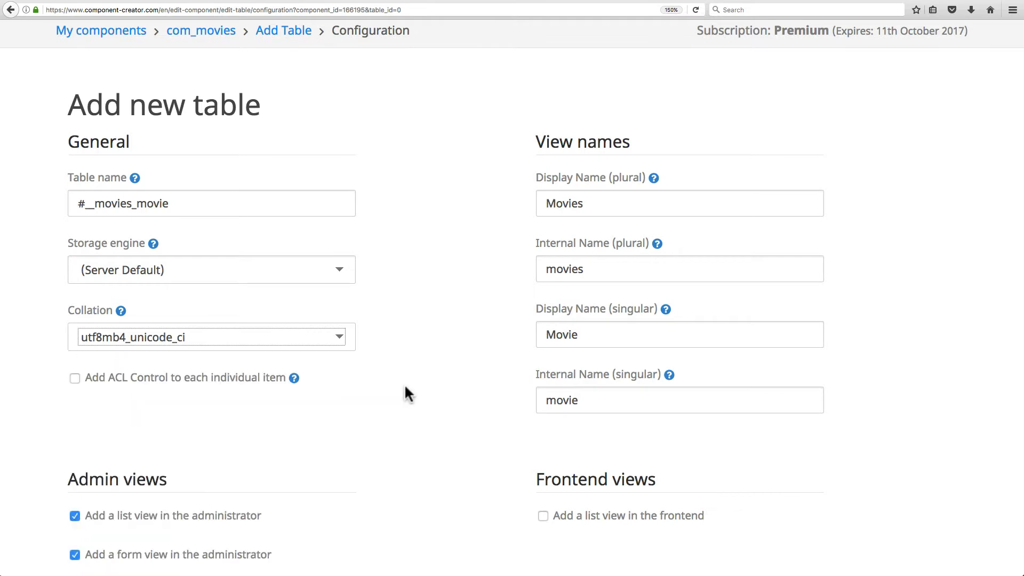
mouse_move(32, 369)
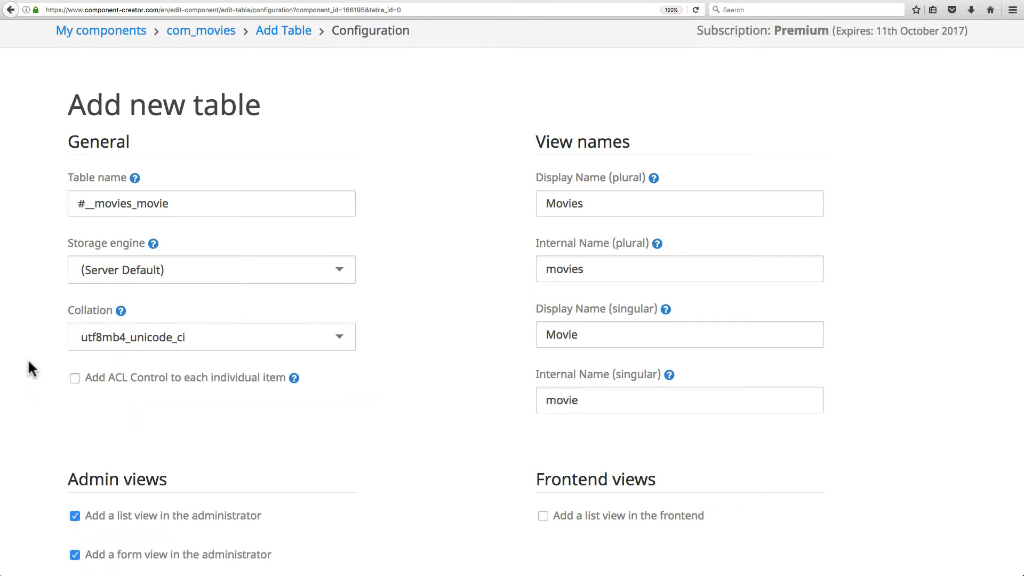
scroll(down, 3)
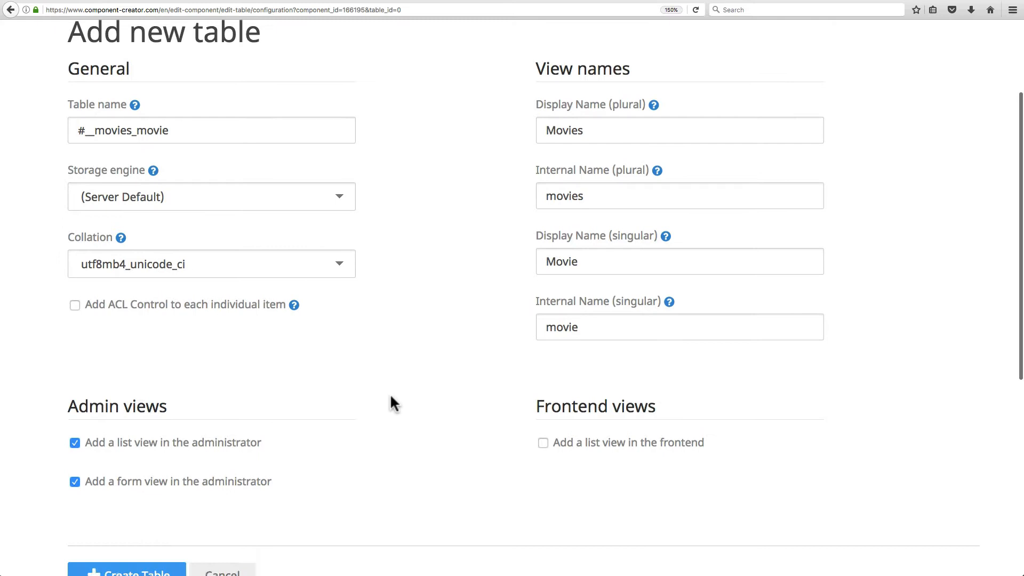
scroll(down, 3)
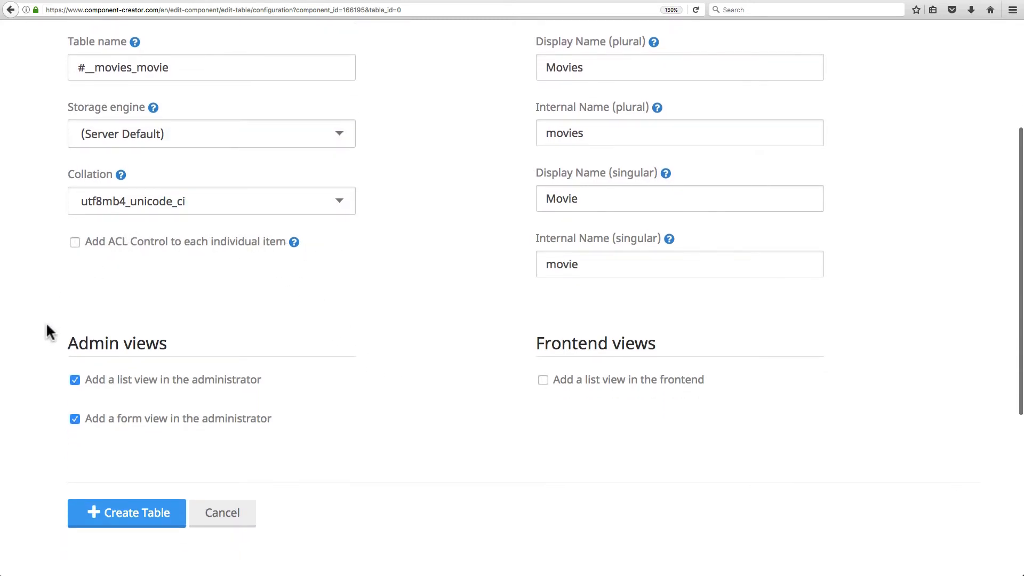
scroll(down, 3)
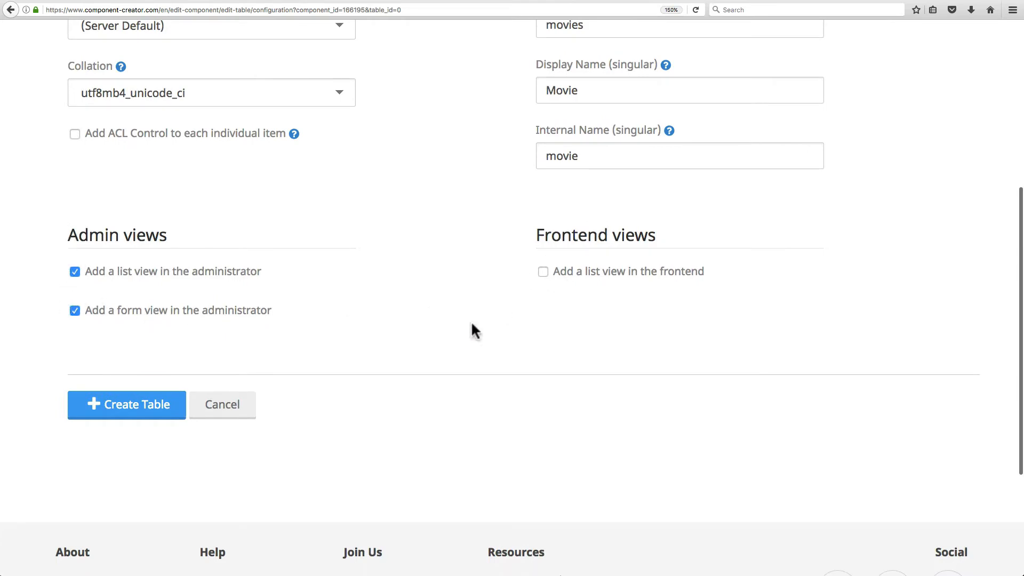
mouse_move(126, 404)
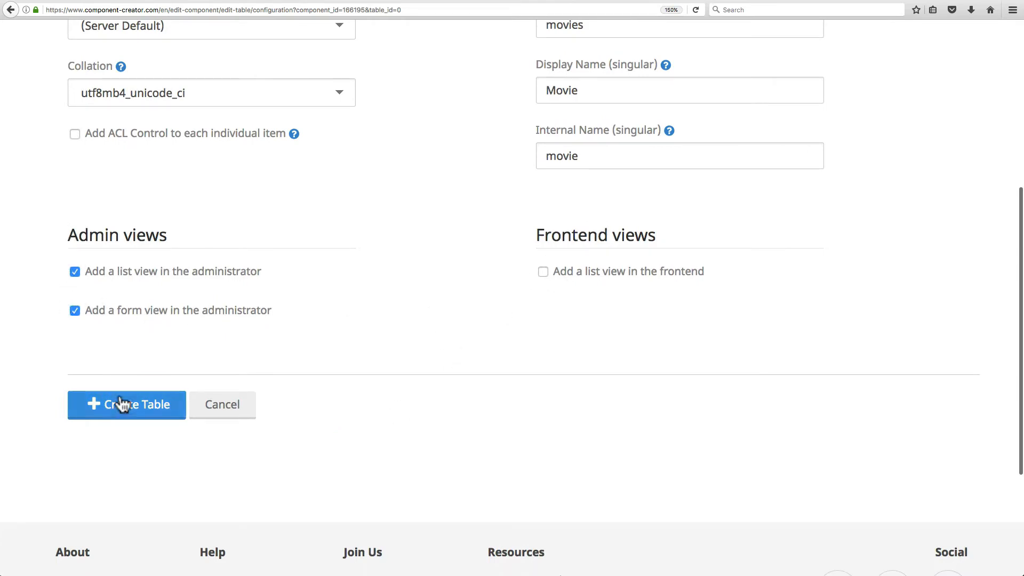
click(126, 404)
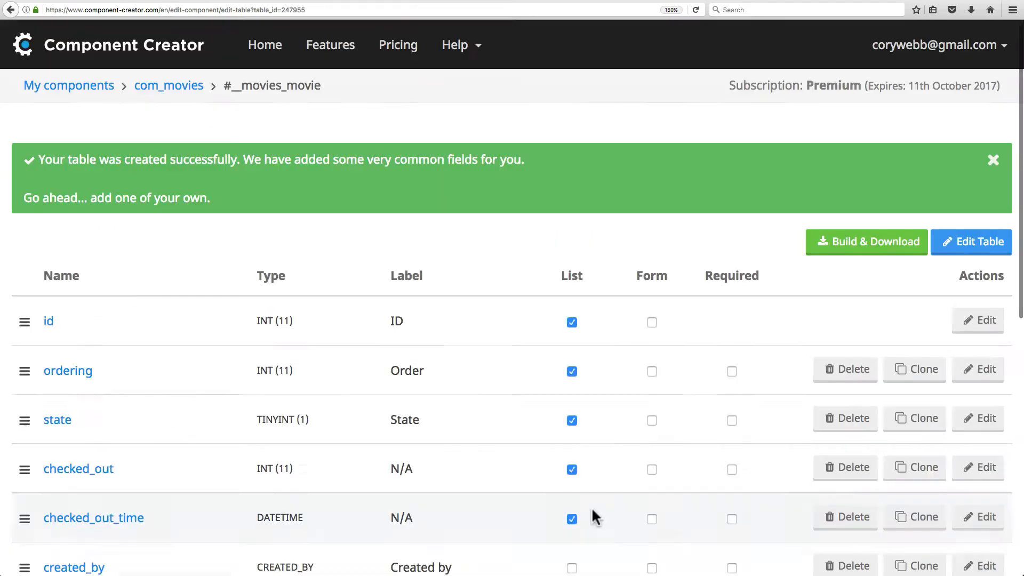
mouse_move(436, 395)
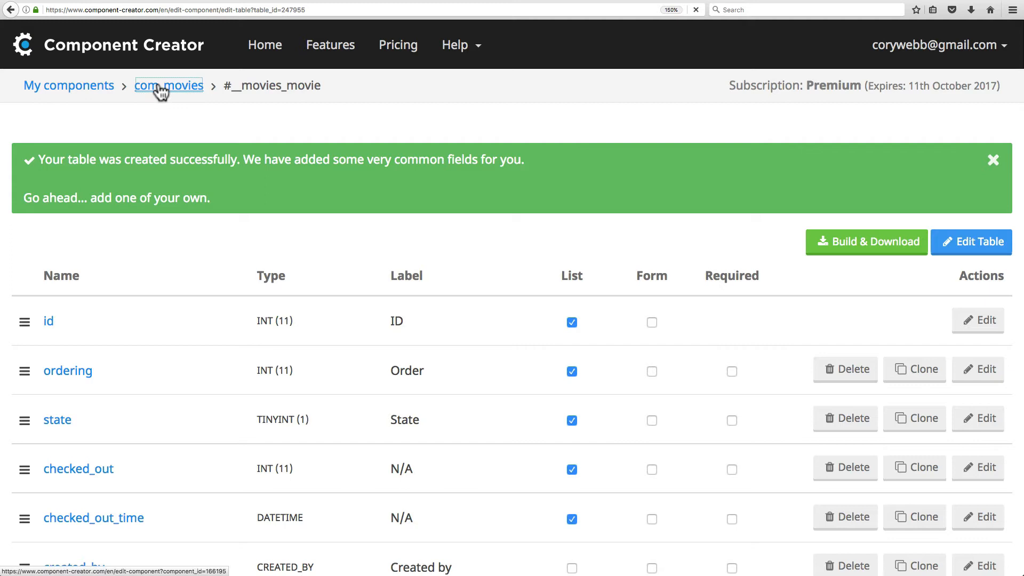
Go back to com_movies, now listing #__movies_movie with 7 fields
click(169, 85)
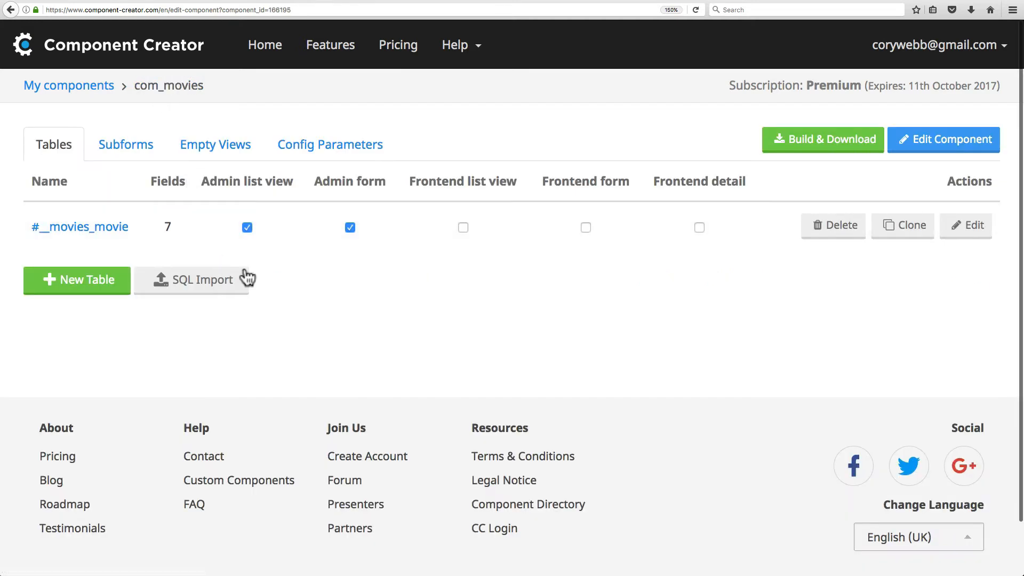
mouse_move(251, 315)
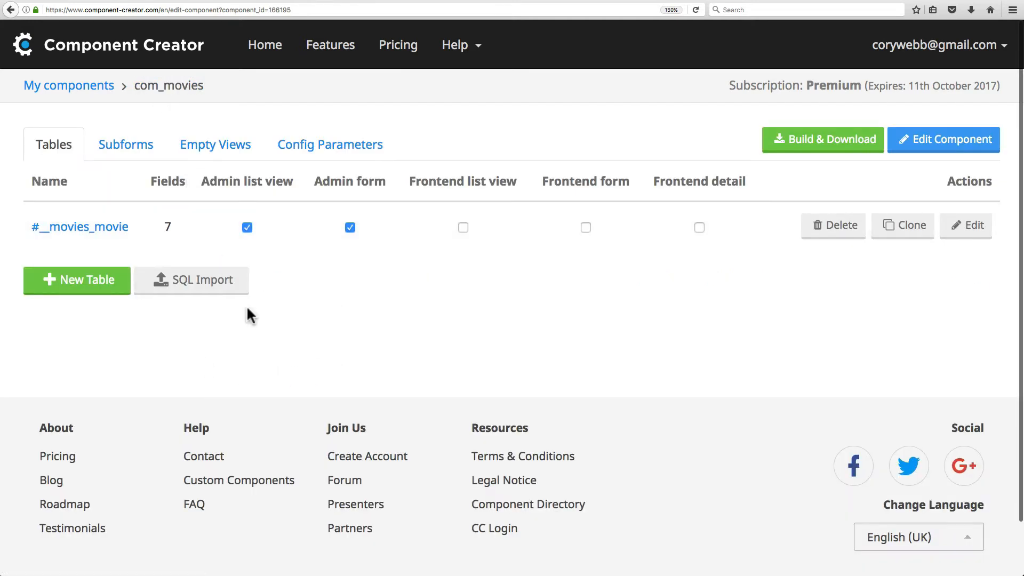
mouse_move(343, 320)
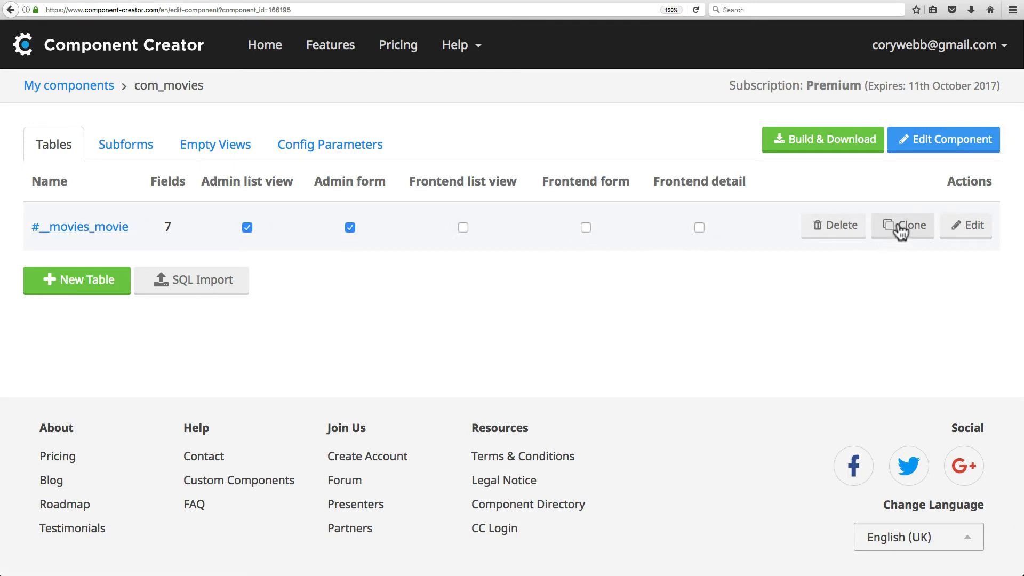
Clone the movie table into com_movies under the new name #__movies_director
click(902, 226)
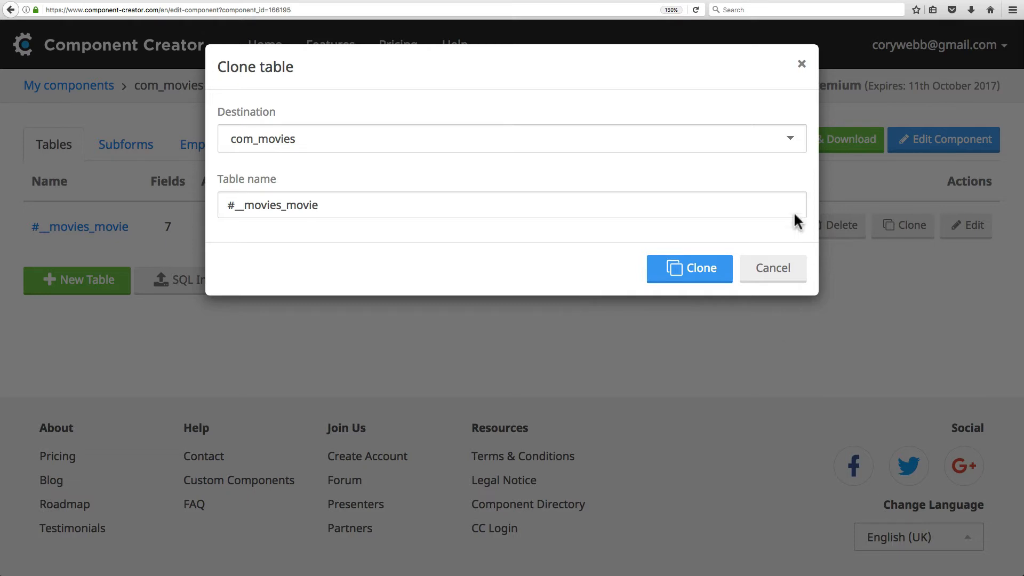
mouse_move(747, 148)
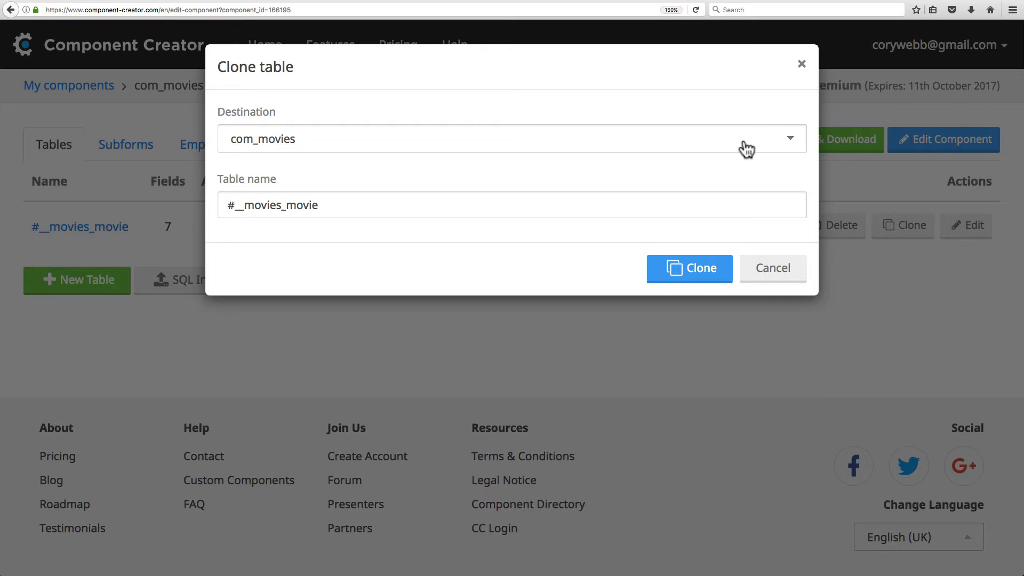
mouse_move(706, 123)
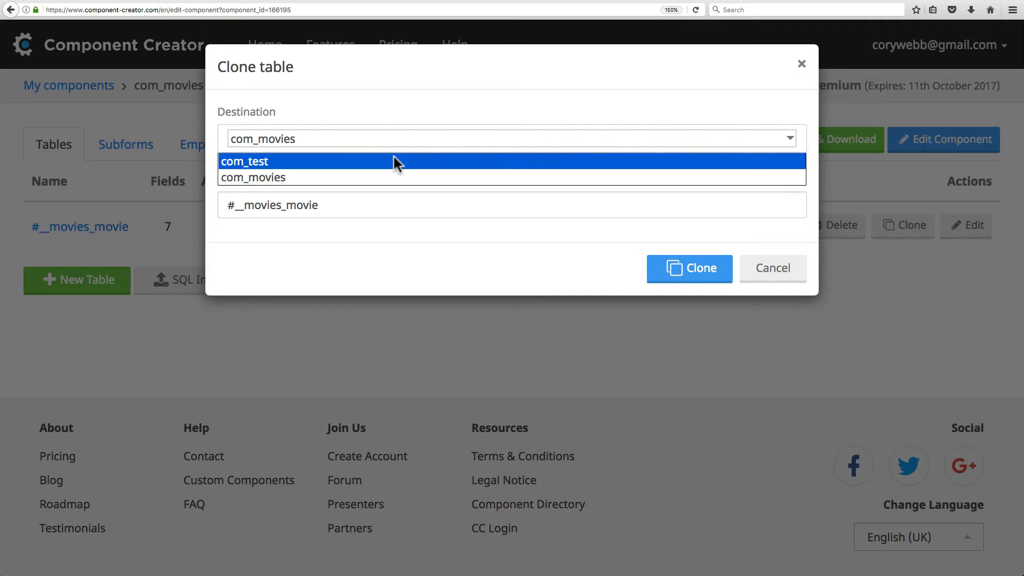
click(245, 161)
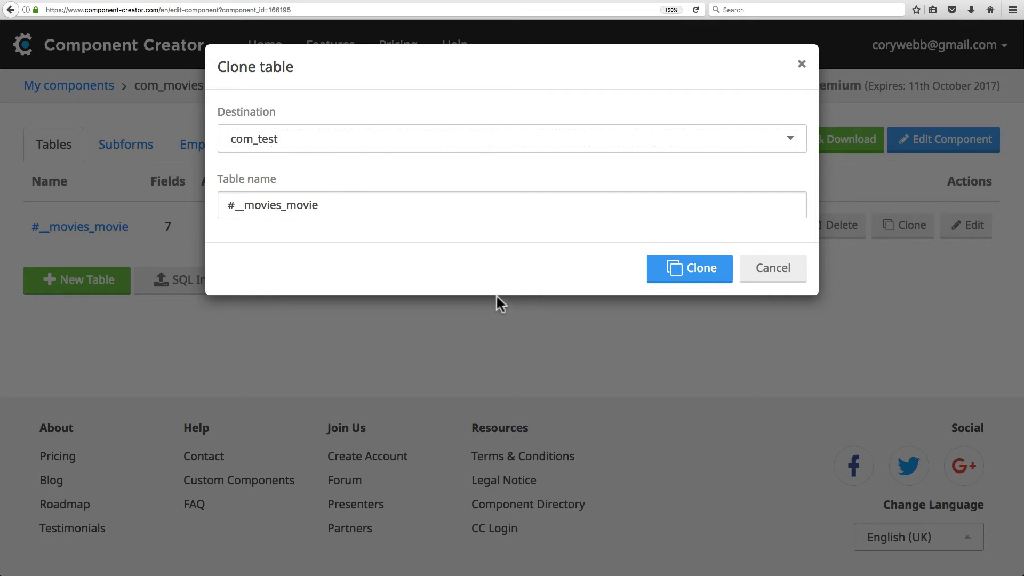
mouse_move(399, 295)
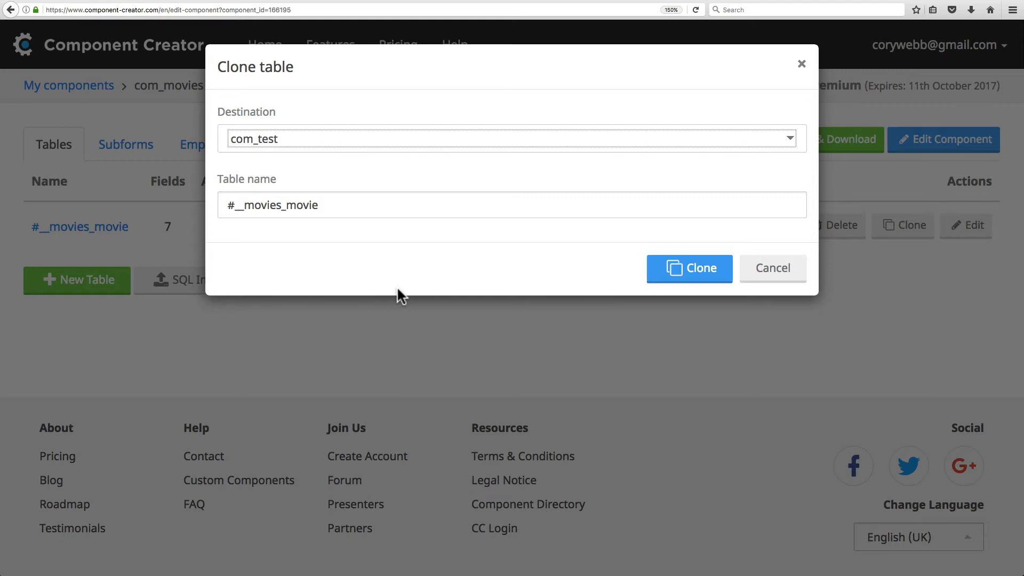
mouse_move(532, 162)
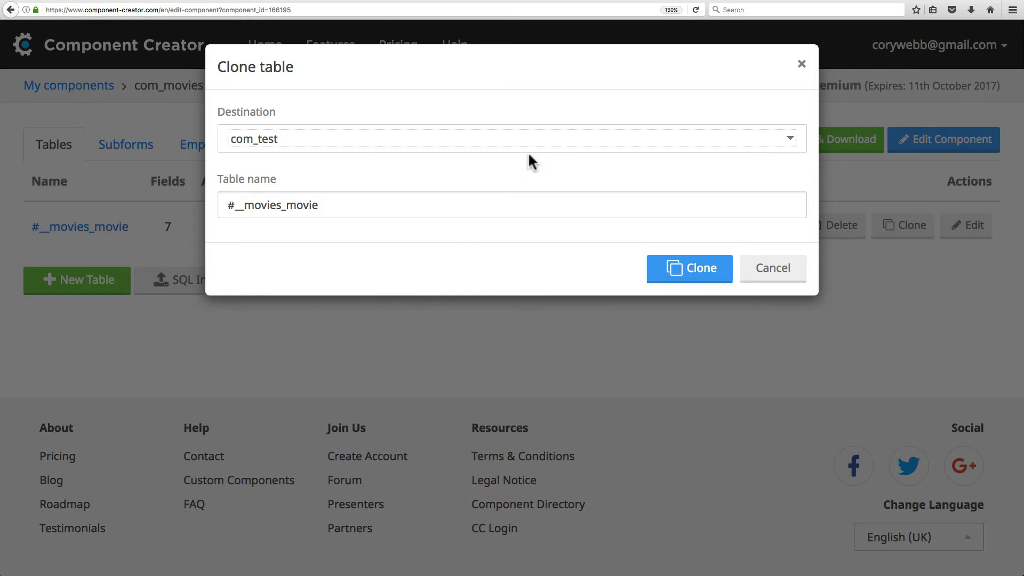
click(511, 139)
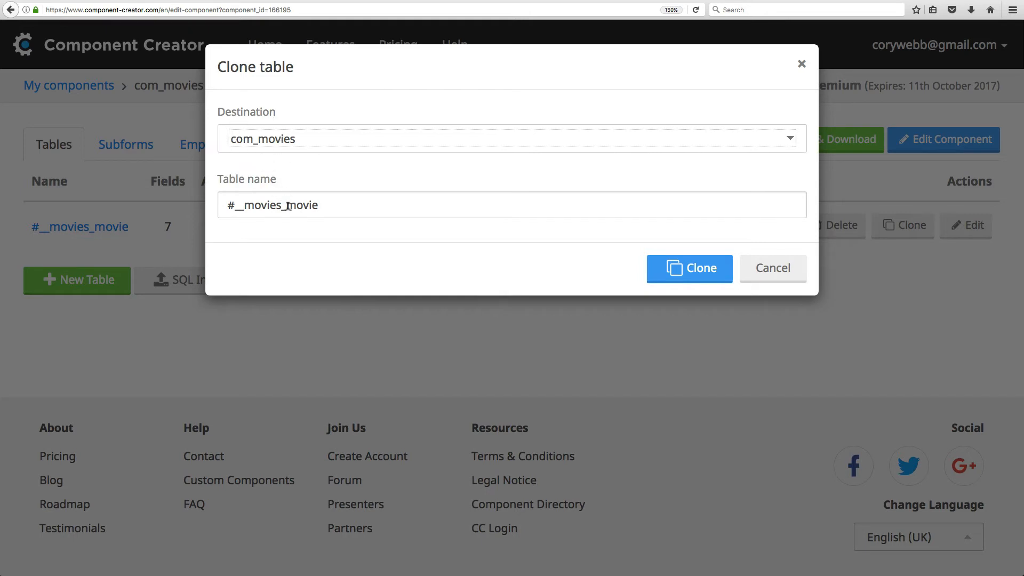
double_click(289, 205)
text(dirc)
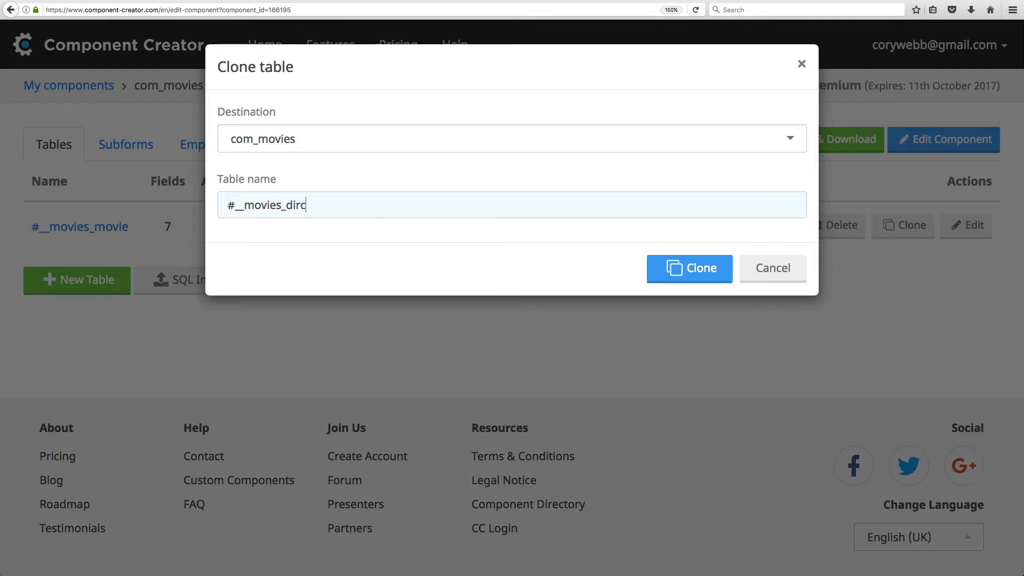
click(689, 268)
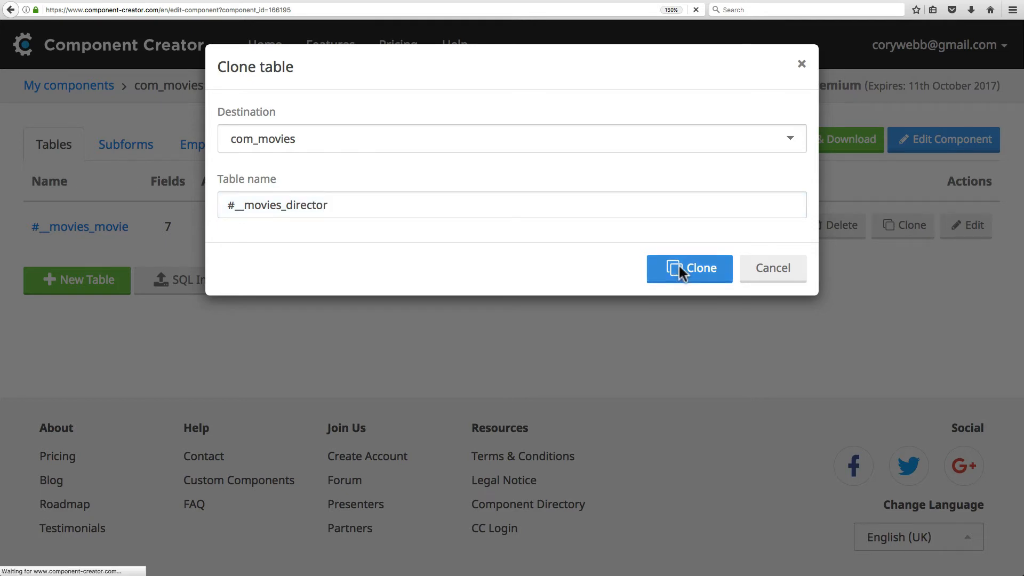
click(688, 268)
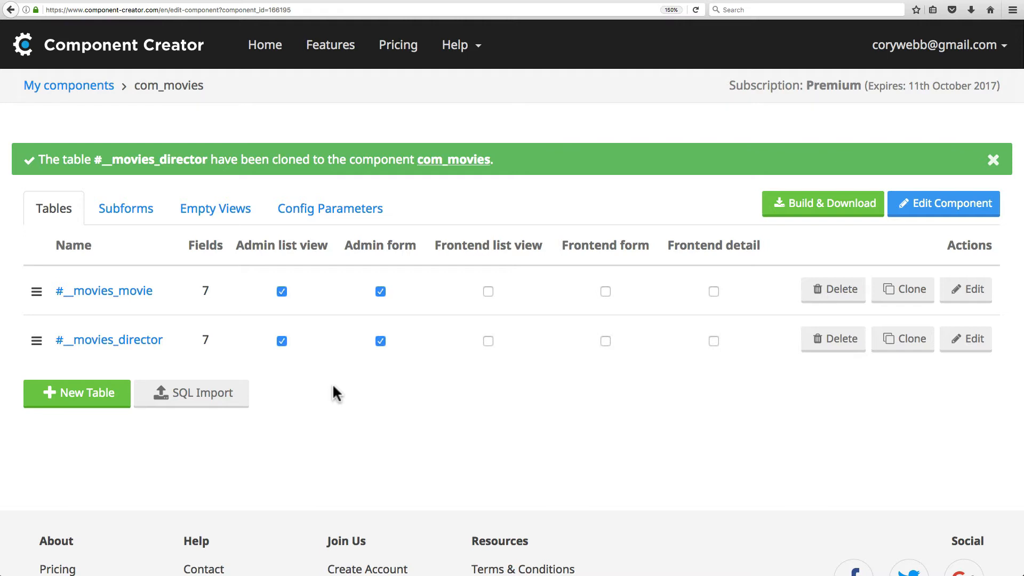
mouse_move(777, 410)
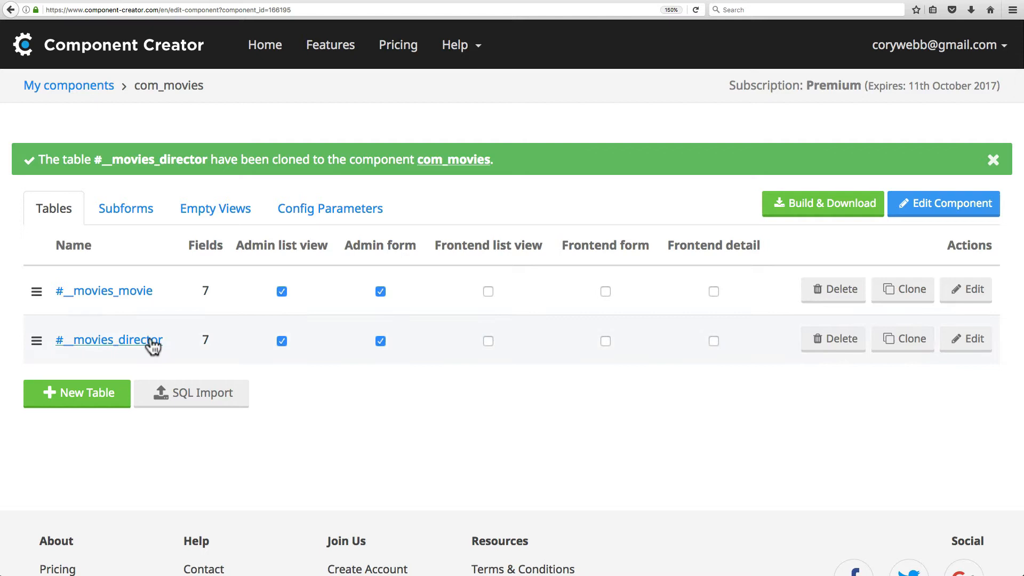
mouse_move(834, 338)
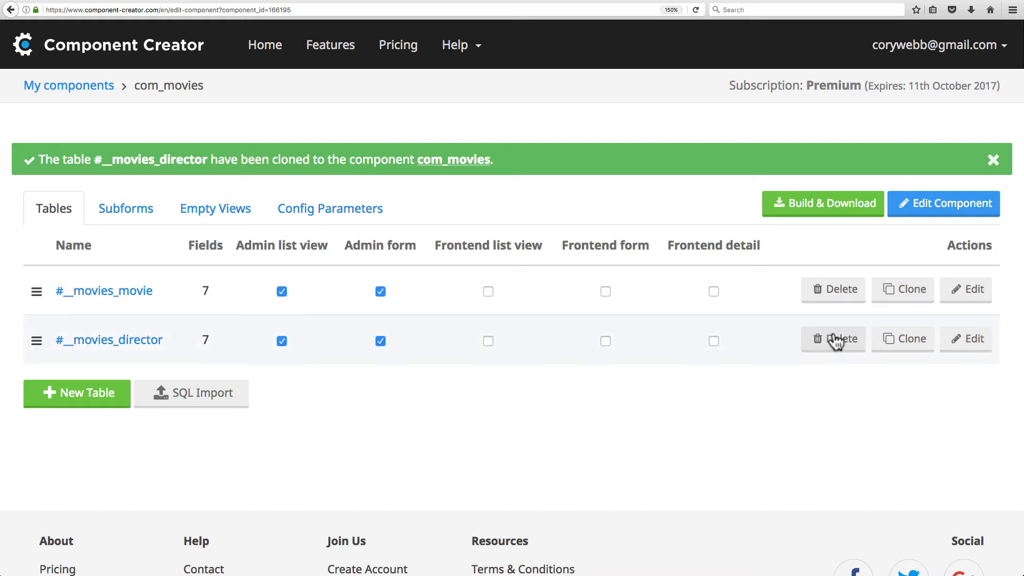
Delete #__movies_director and enable frontend list, form and detail views for #__movies_movie
click(833, 338)
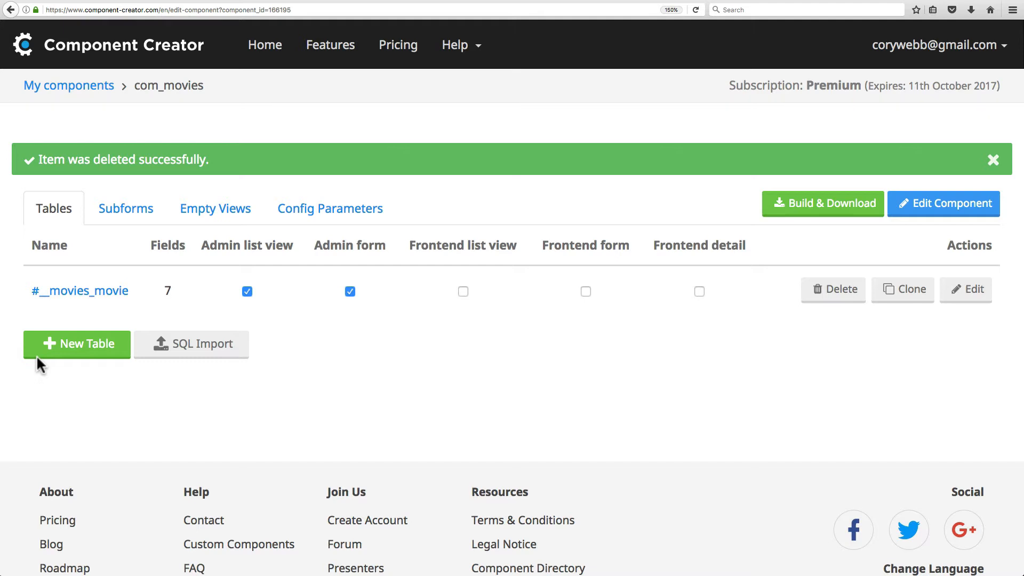
mouse_move(20, 273)
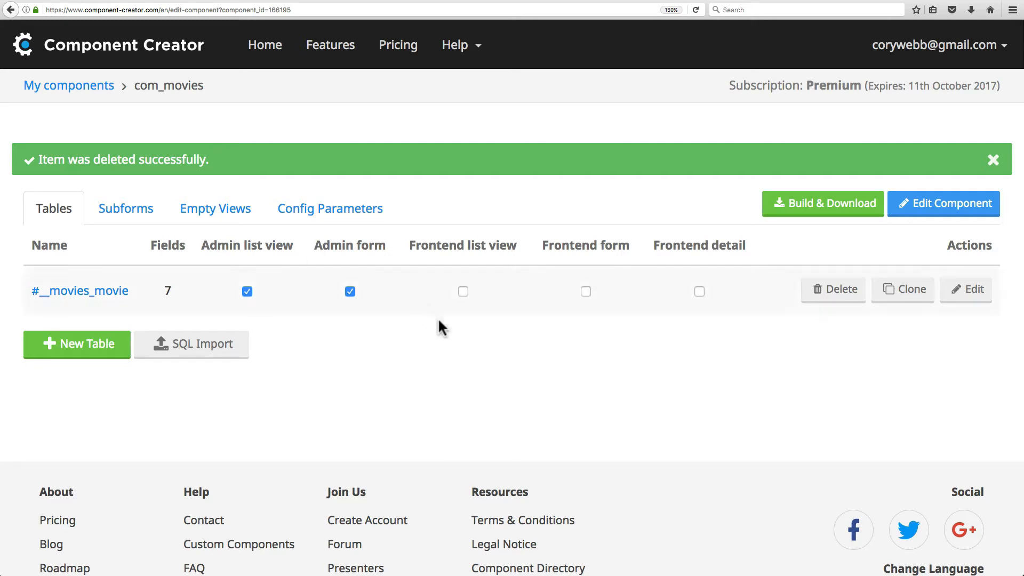
click(462, 290)
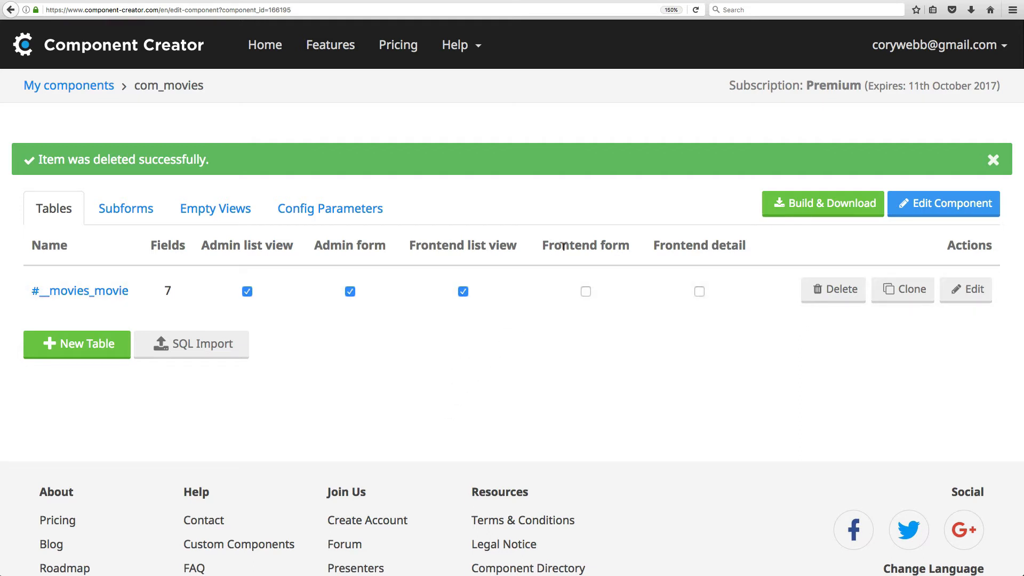
click(585, 291)
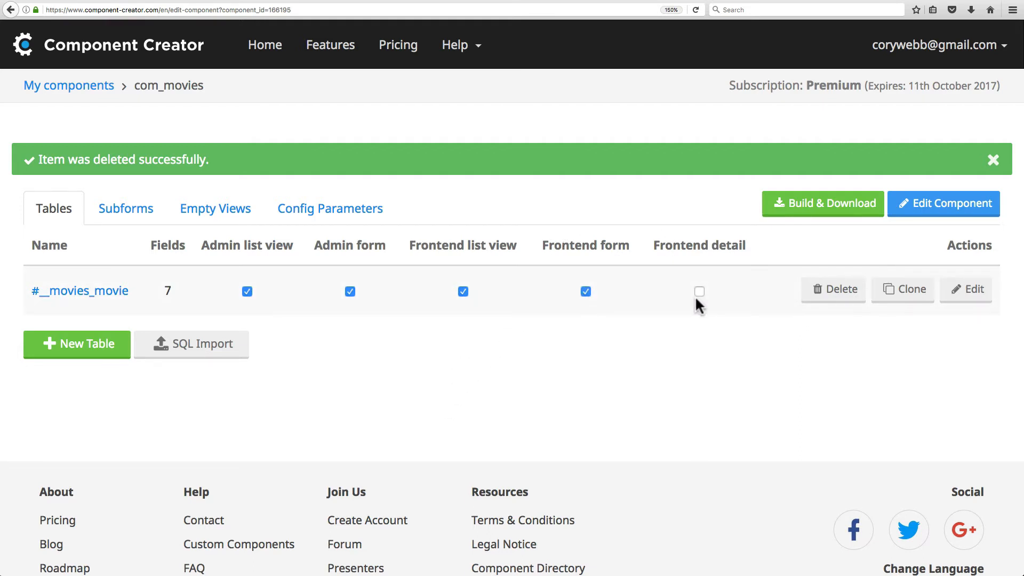
click(698, 291)
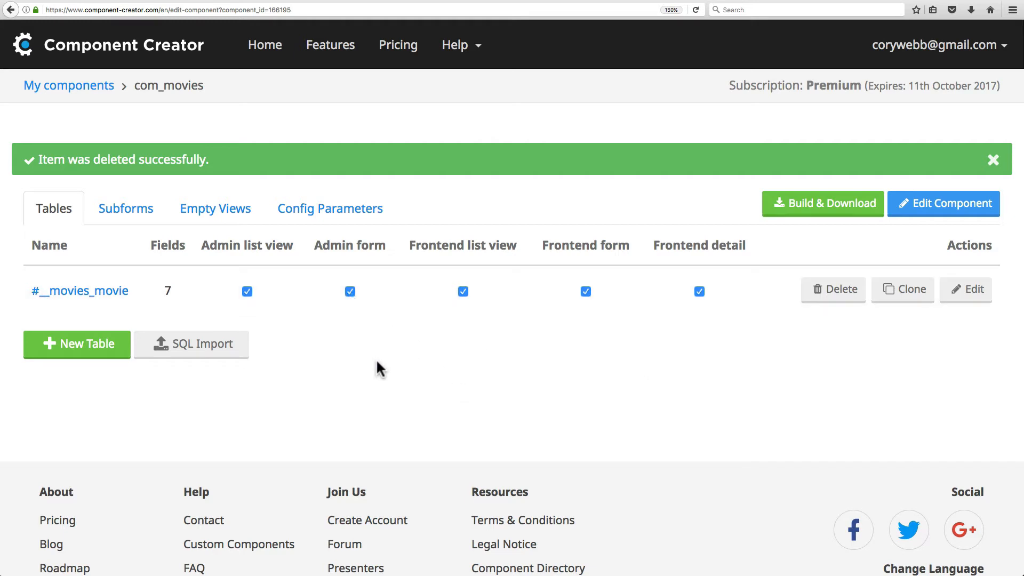
mouse_move(126, 209)
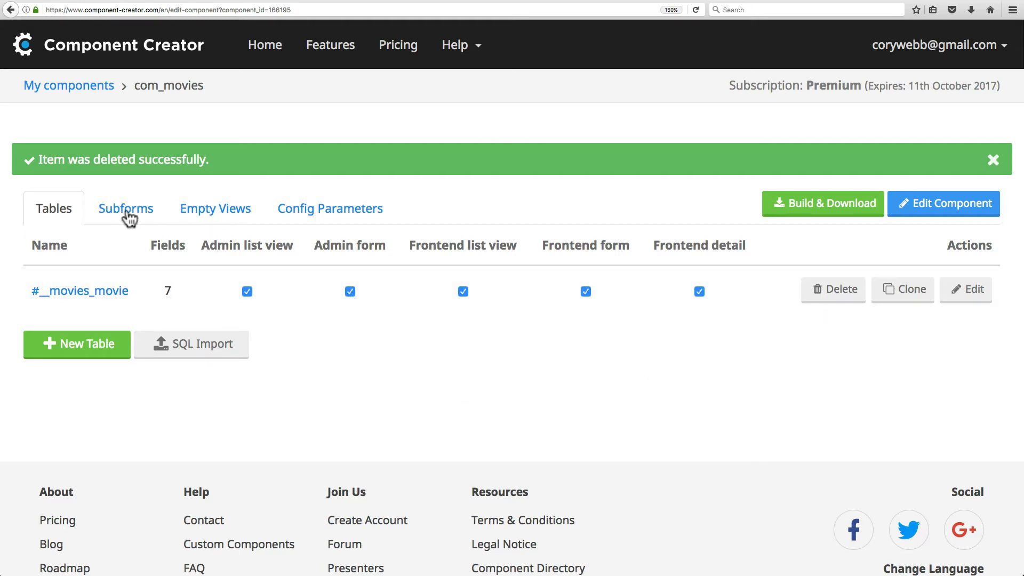
Create a new subform named awards in the component's Subforms section
click(126, 209)
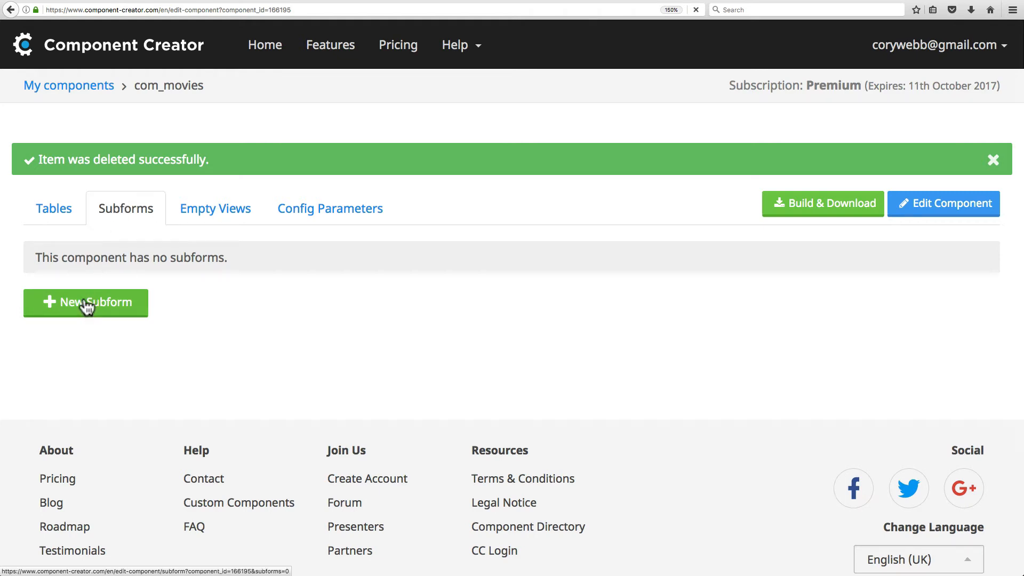
click(85, 302)
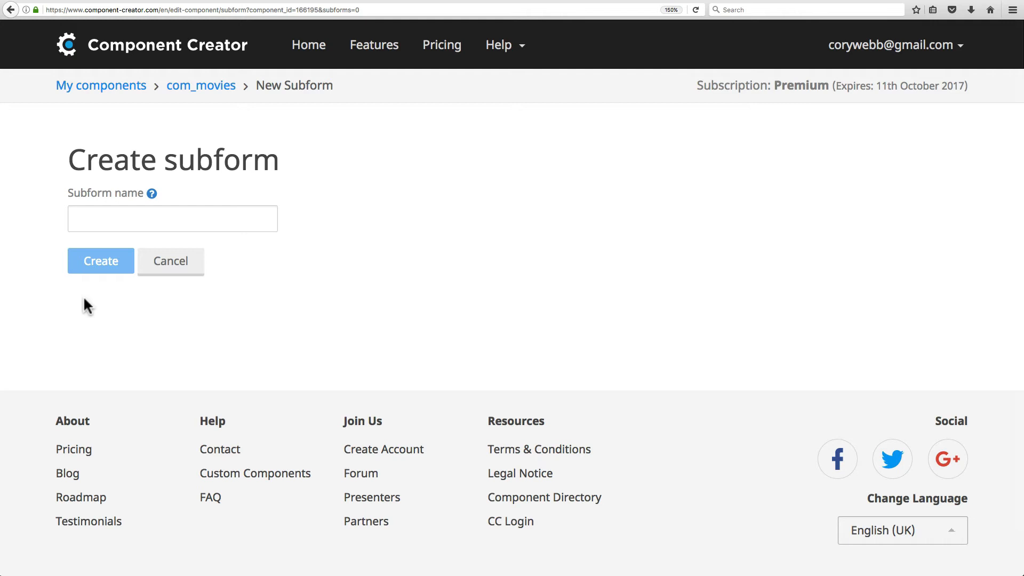
click(172, 218)
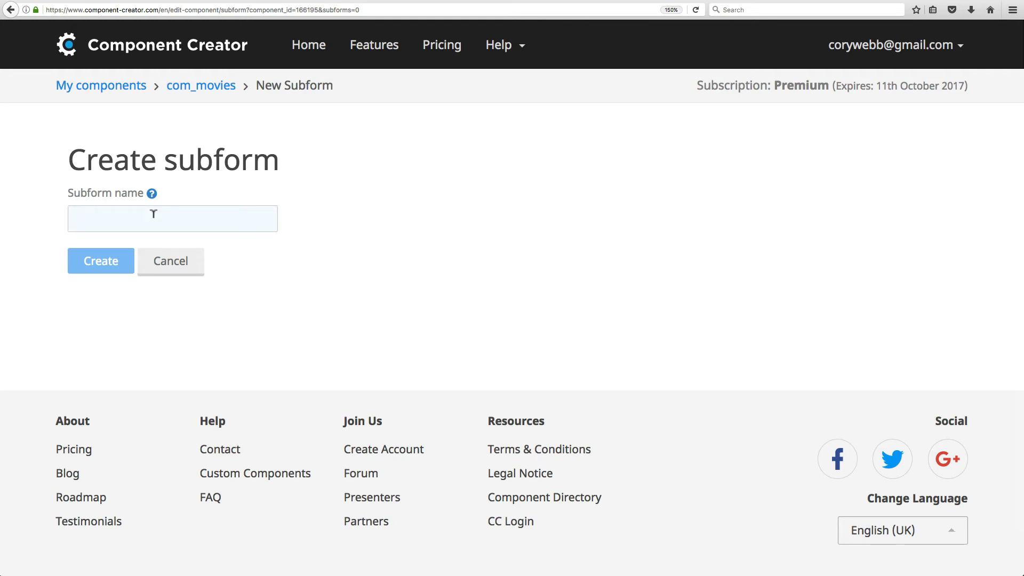
text(Awar)
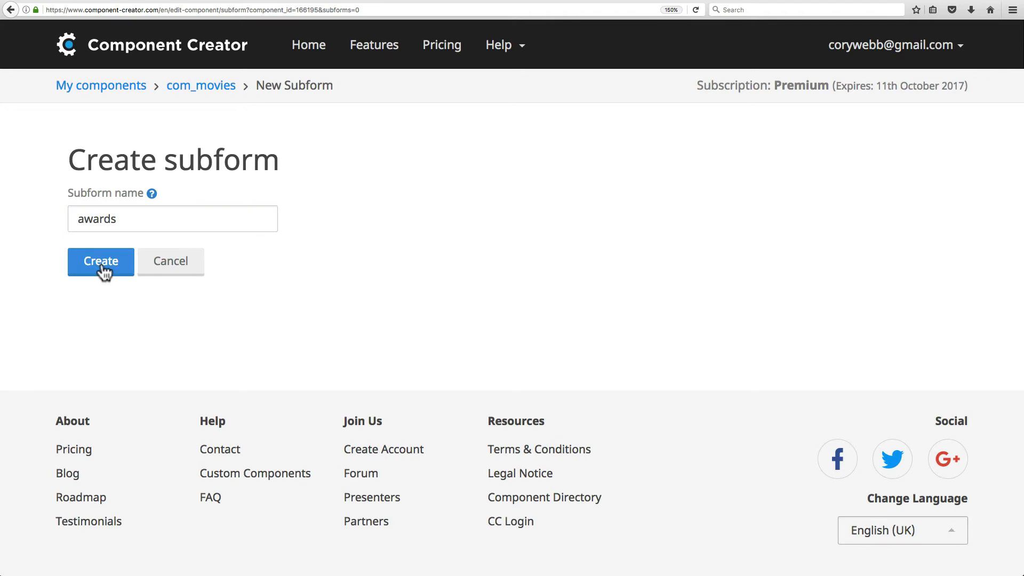
click(99, 261)
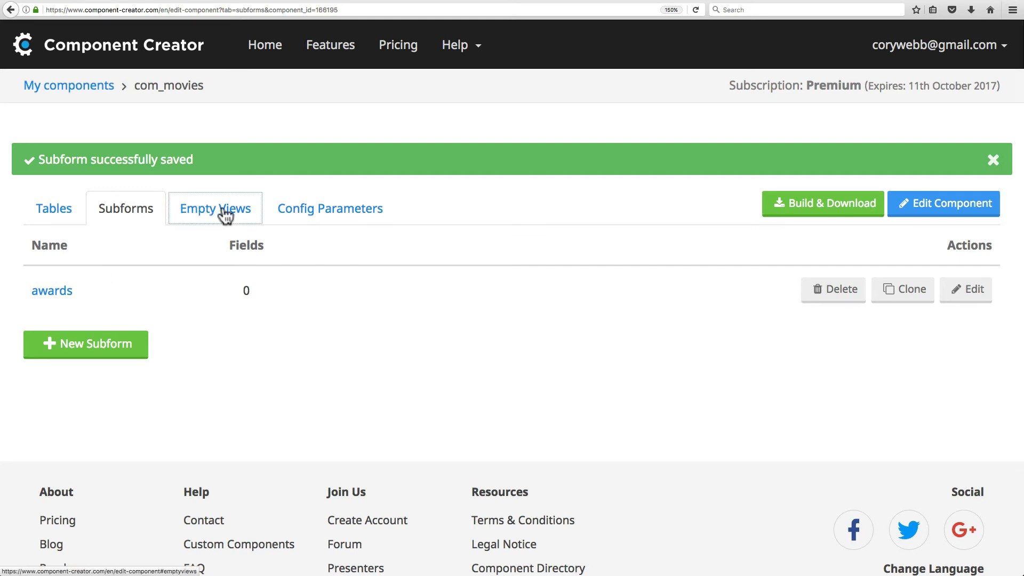
Show the Empty Views section, which reports com_movies has no empty views
click(215, 208)
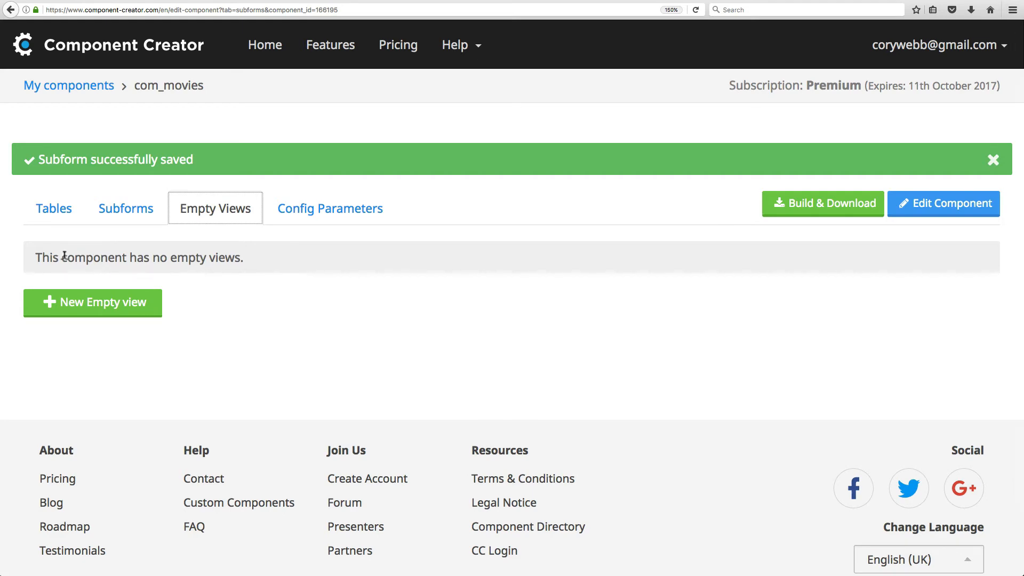
click(54, 208)
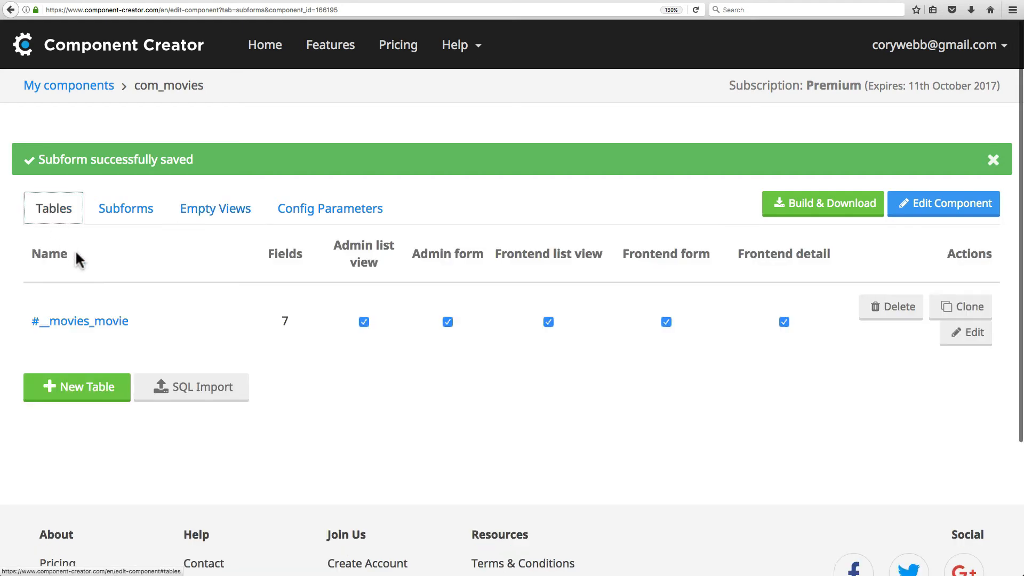
mouse_move(466, 322)
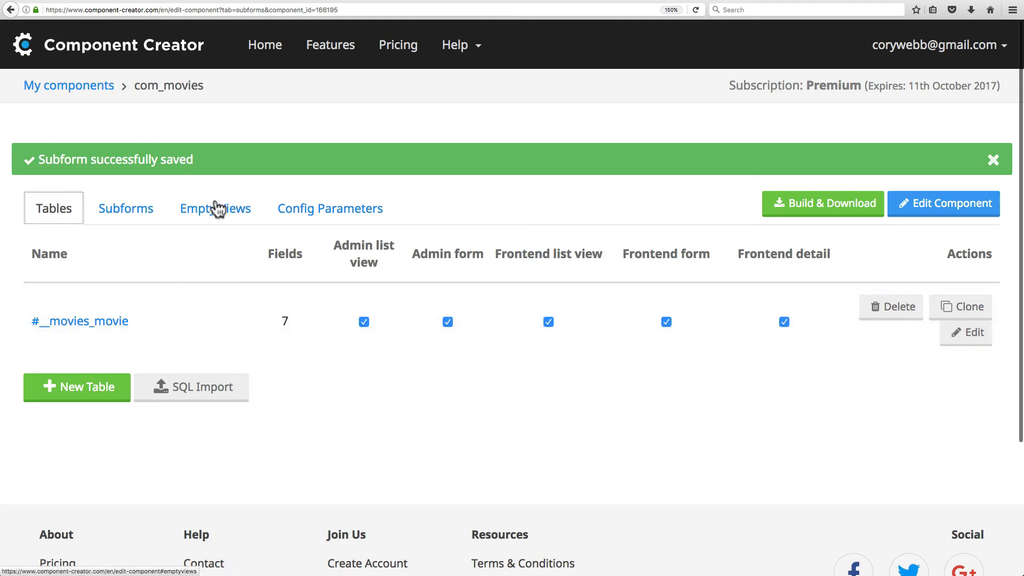
click(215, 209)
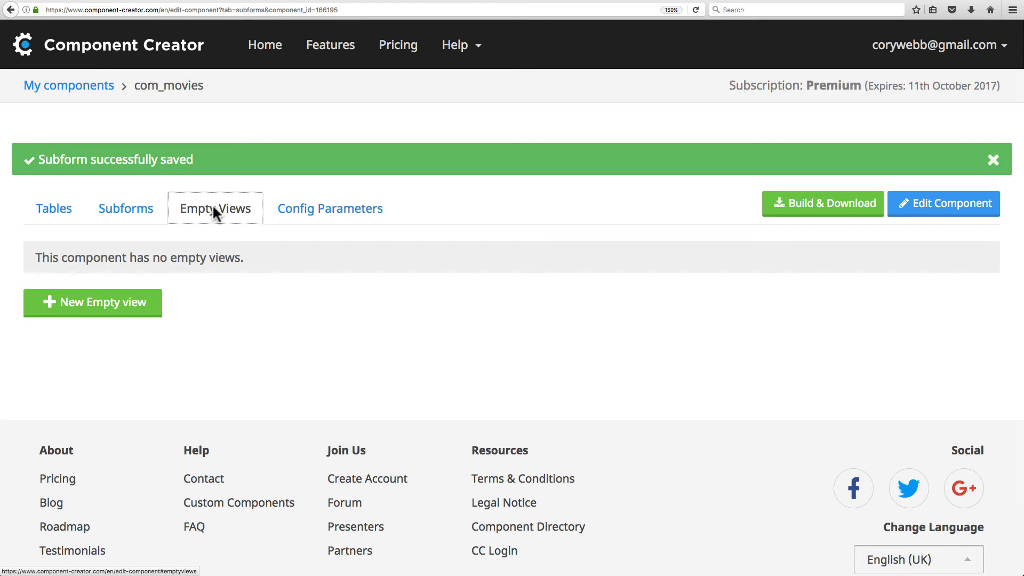
mouse_move(121, 319)
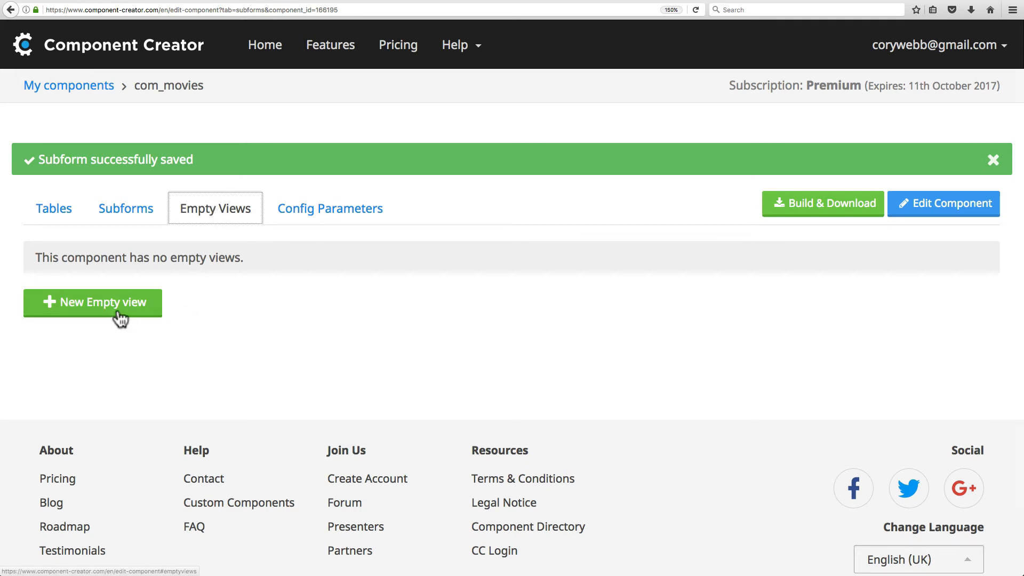
Create empty view Test (internal names tests/test) with a frontend list view enabled
click(93, 302)
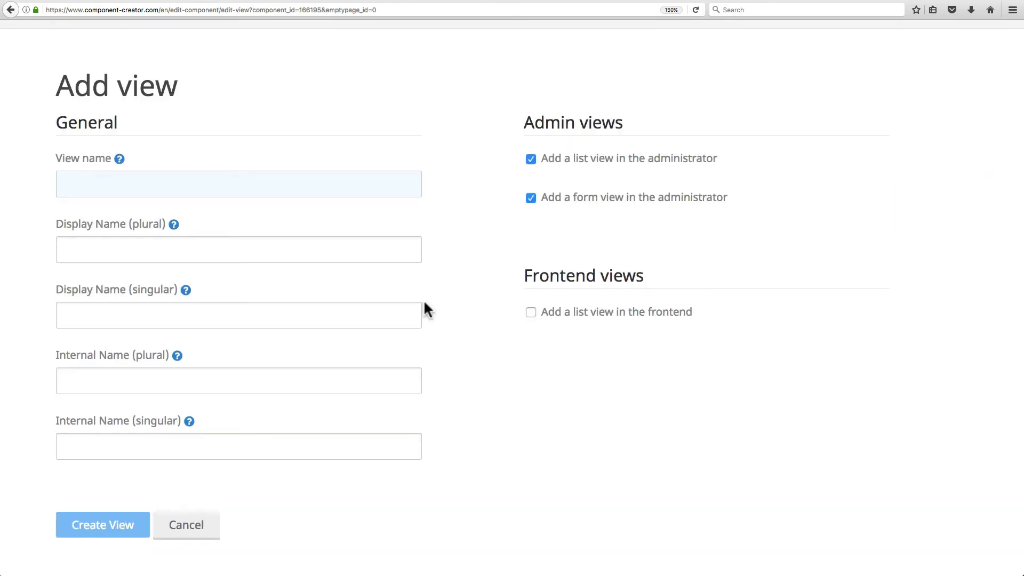
text(Test)
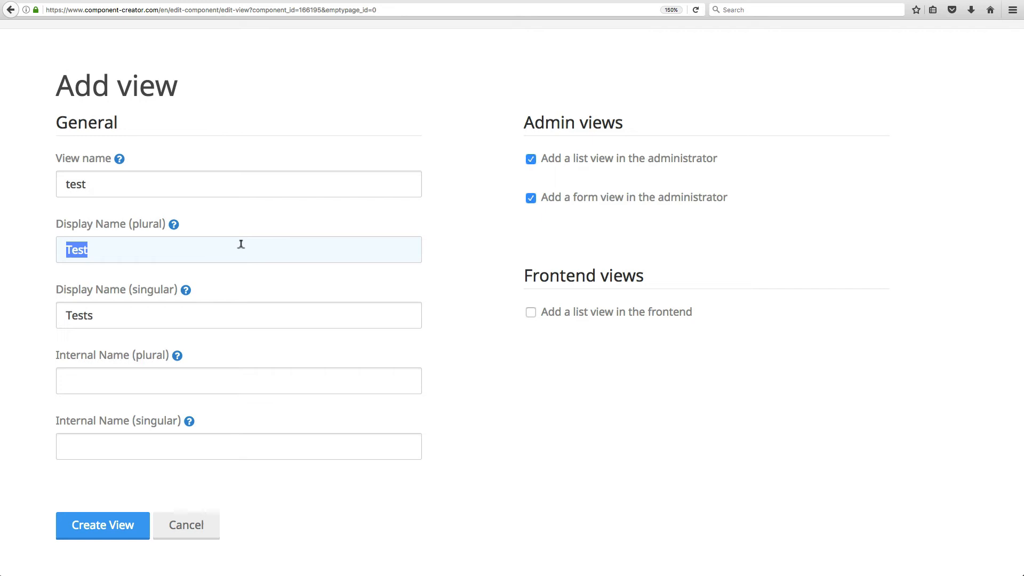
mouse_move(163, 321)
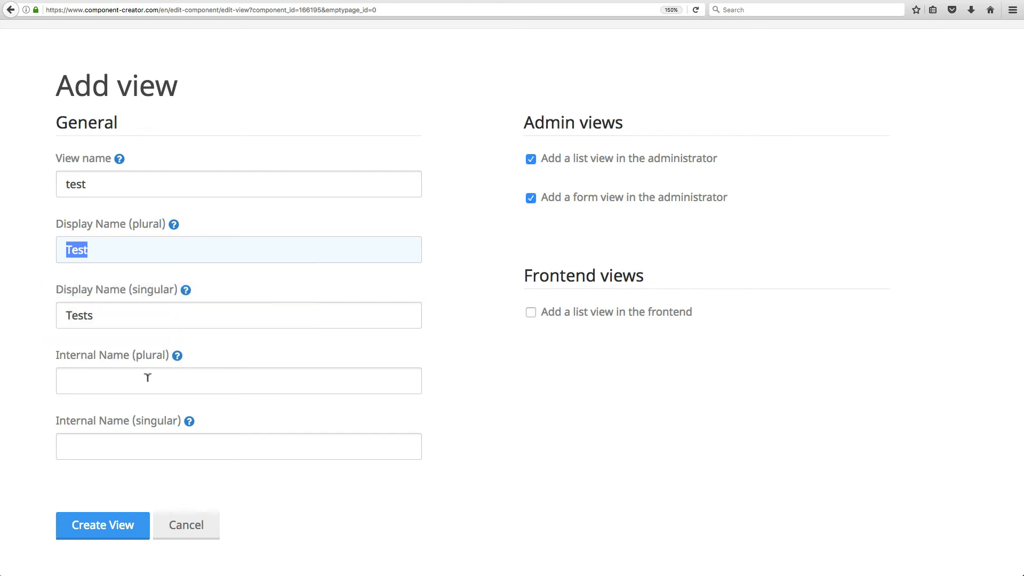
click(238, 381)
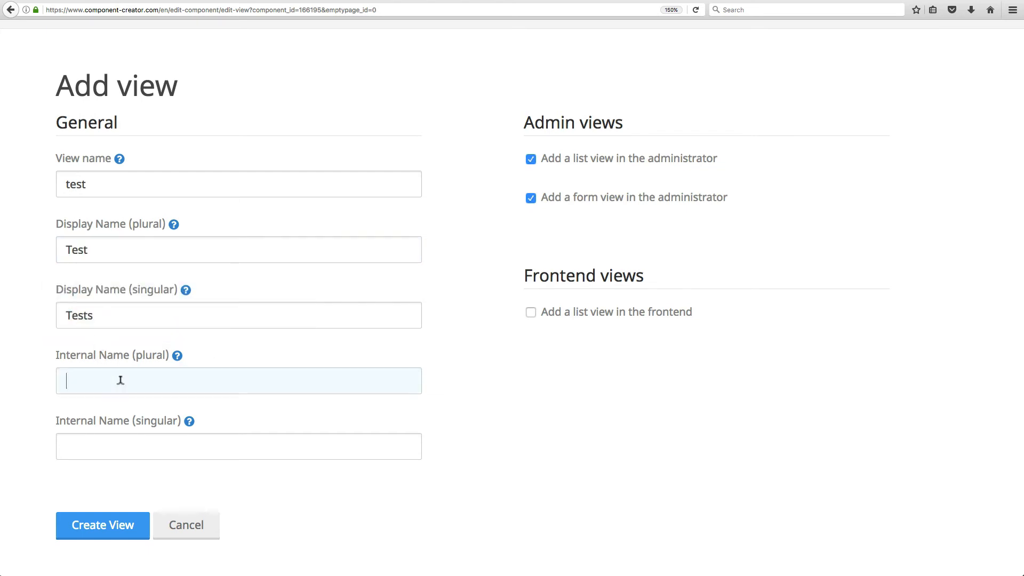
text(tests)
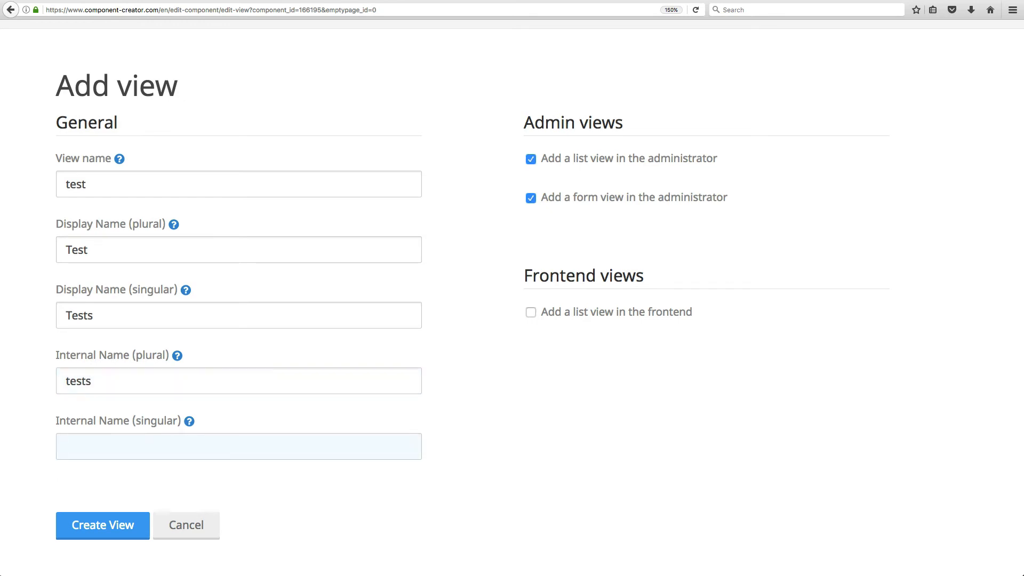
text(test)
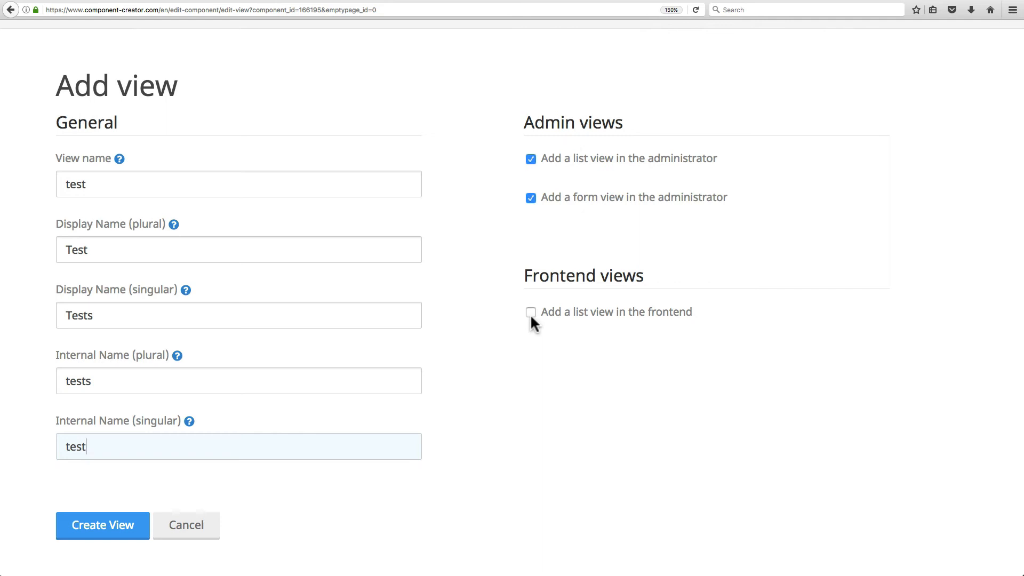
click(531, 311)
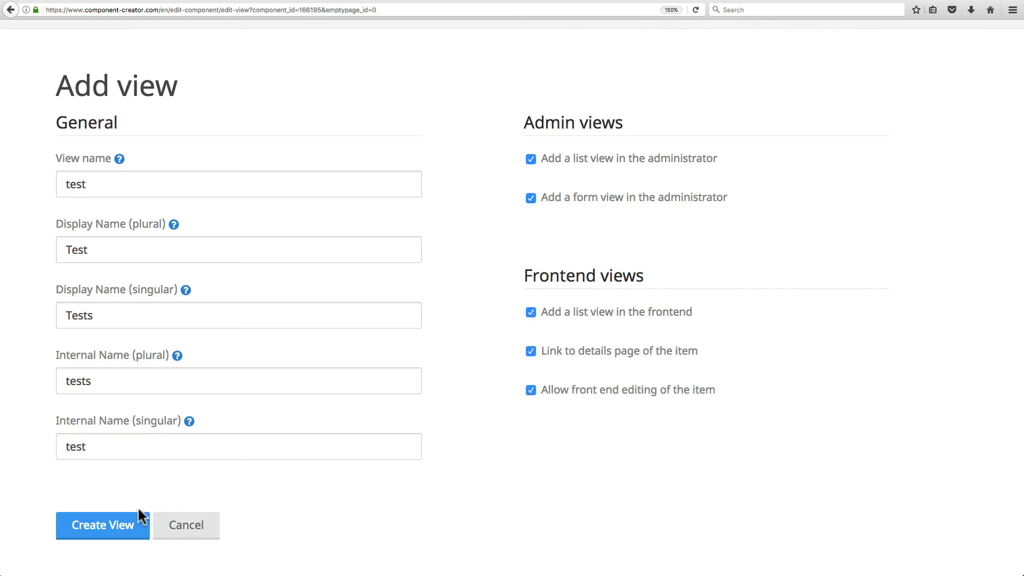
click(102, 525)
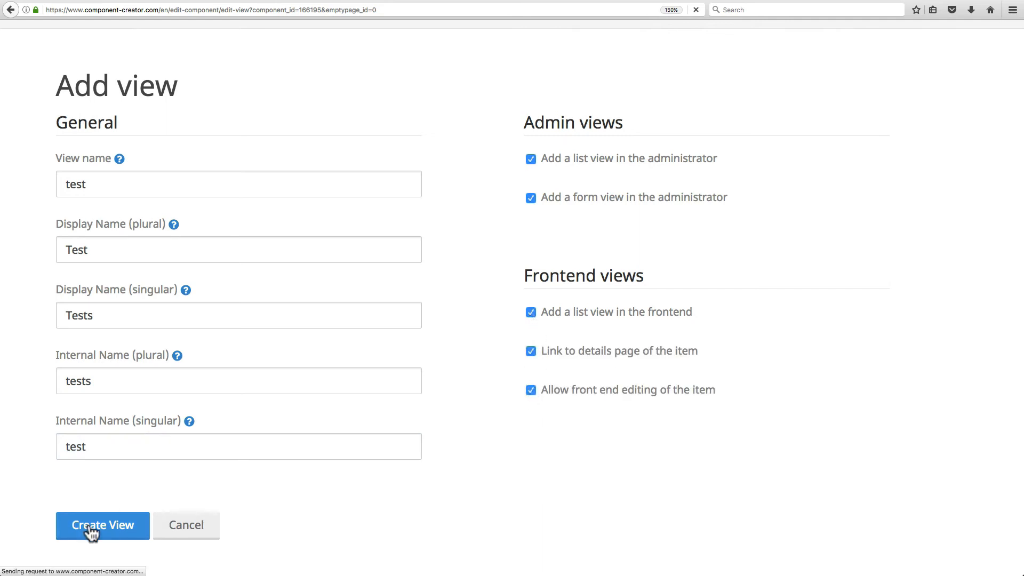
click(102, 525)
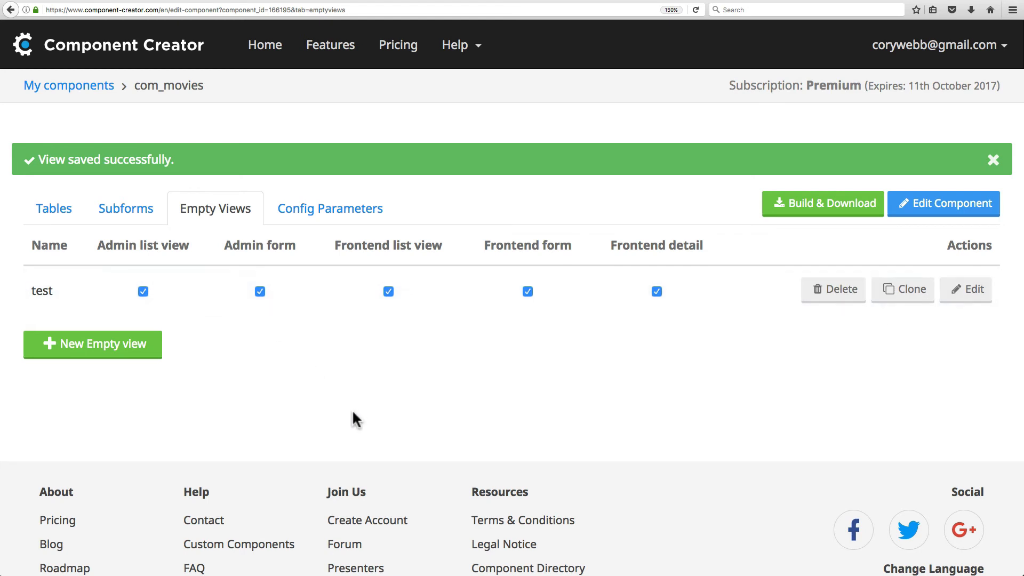
mouse_move(349, 418)
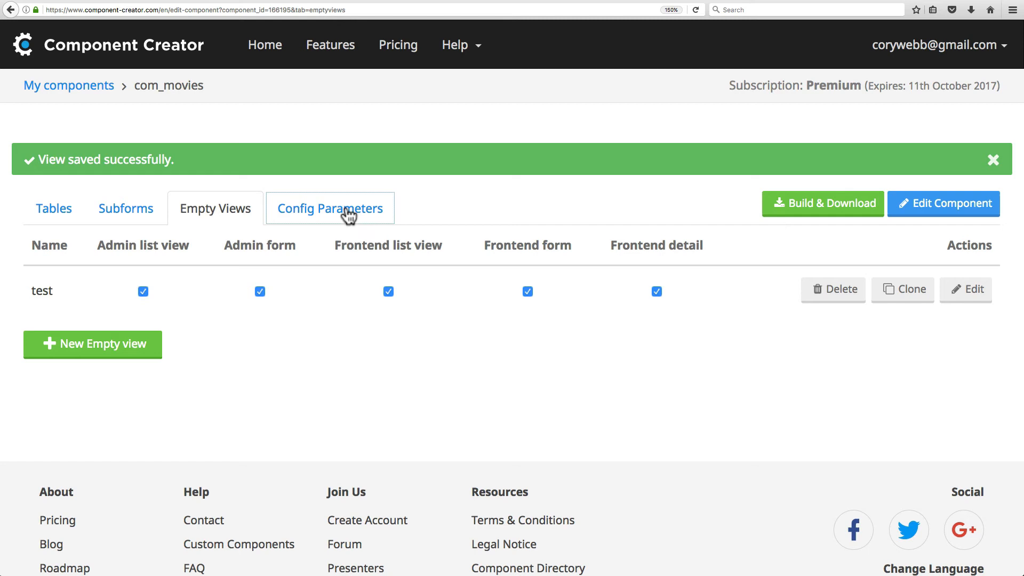
Start a new config parameter show_director and set its field type to Radio buttons
click(330, 209)
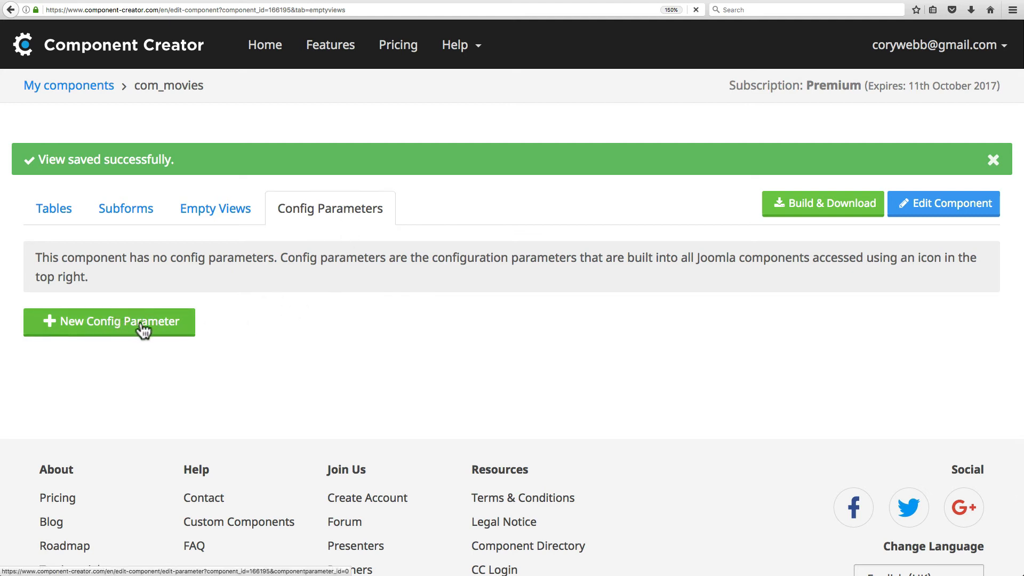
click(109, 321)
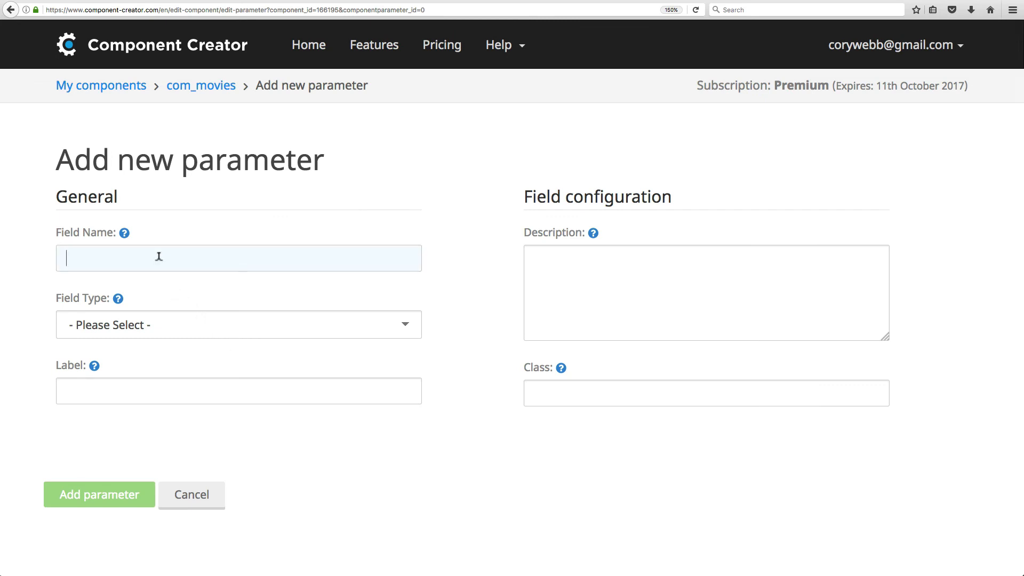
text(show_director)
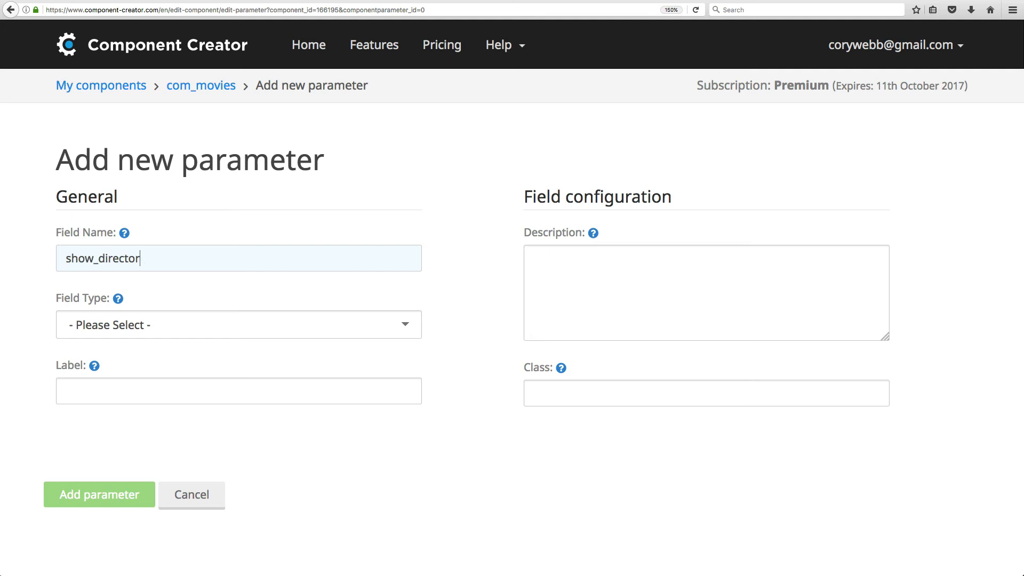
mouse_move(291, 299)
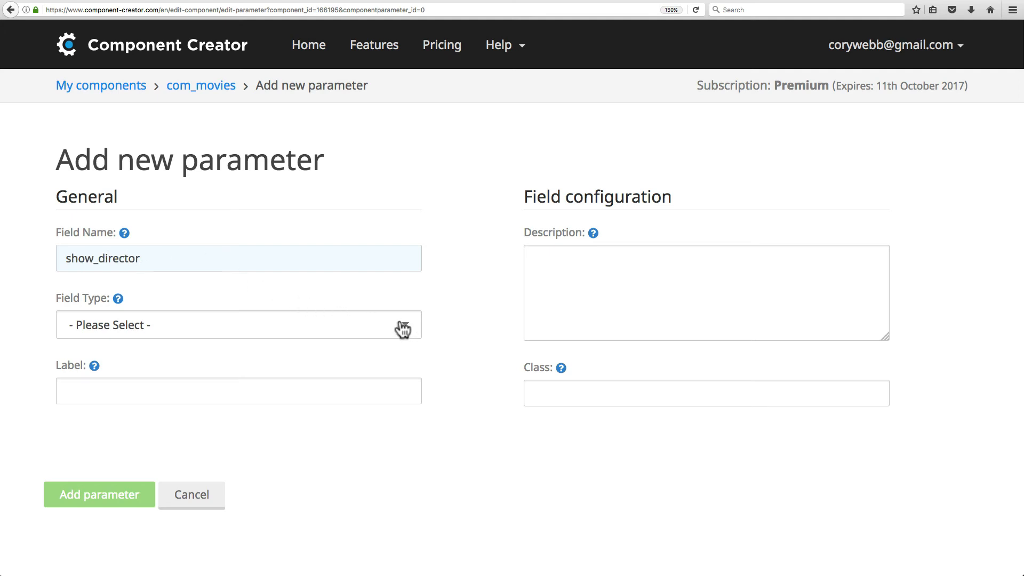
click(238, 324)
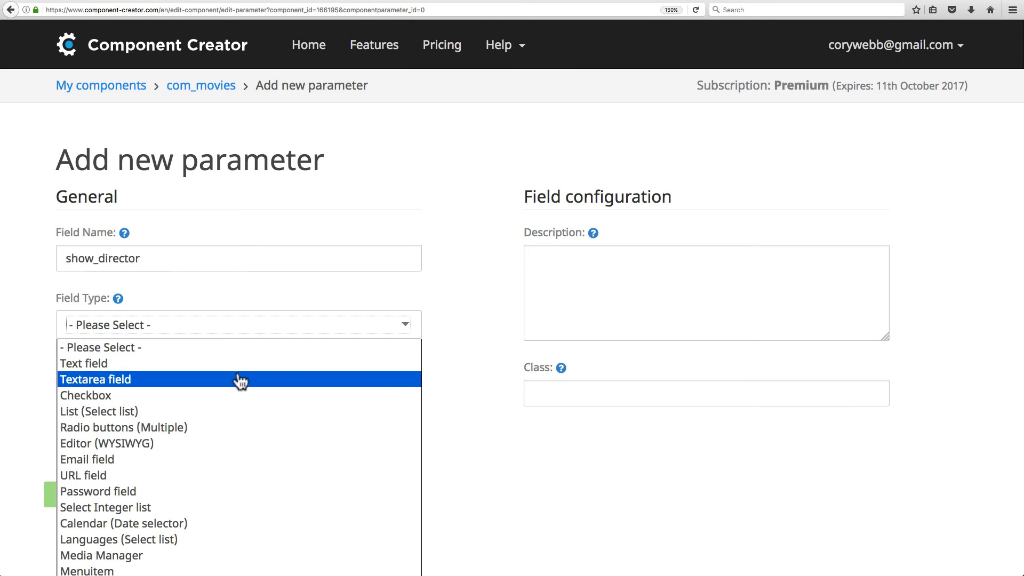
click(85, 395)
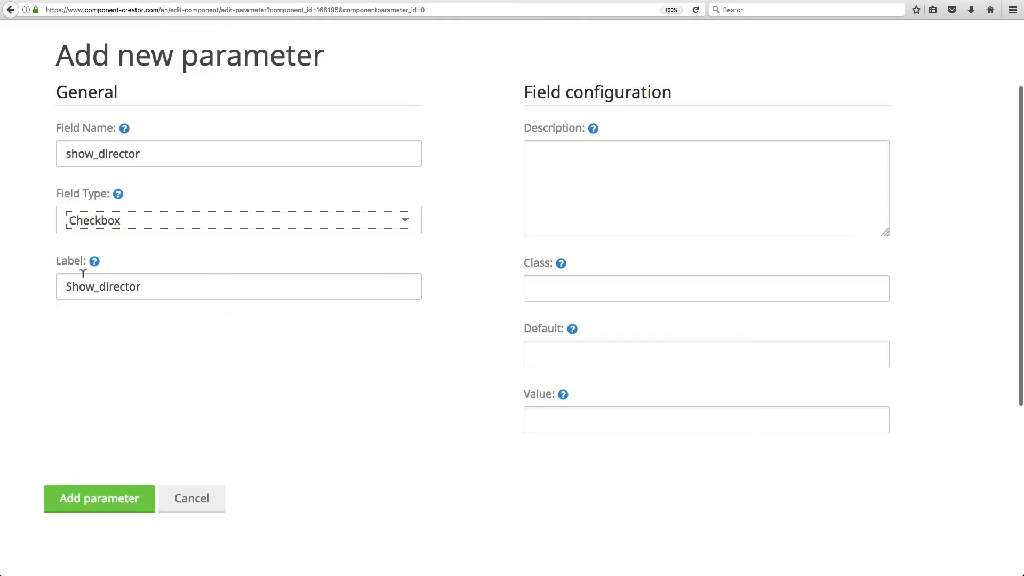
click(238, 220)
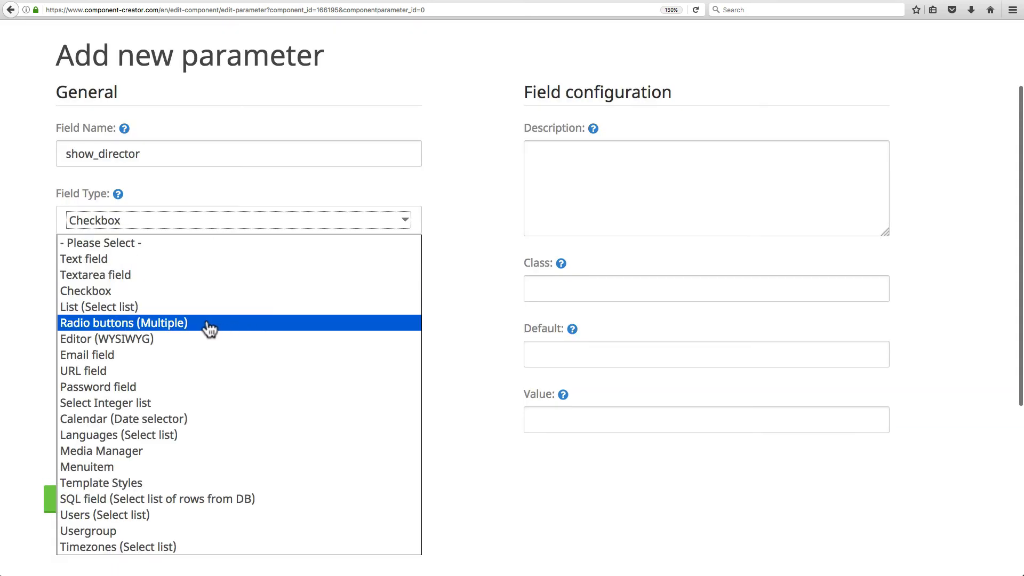
click(123, 323)
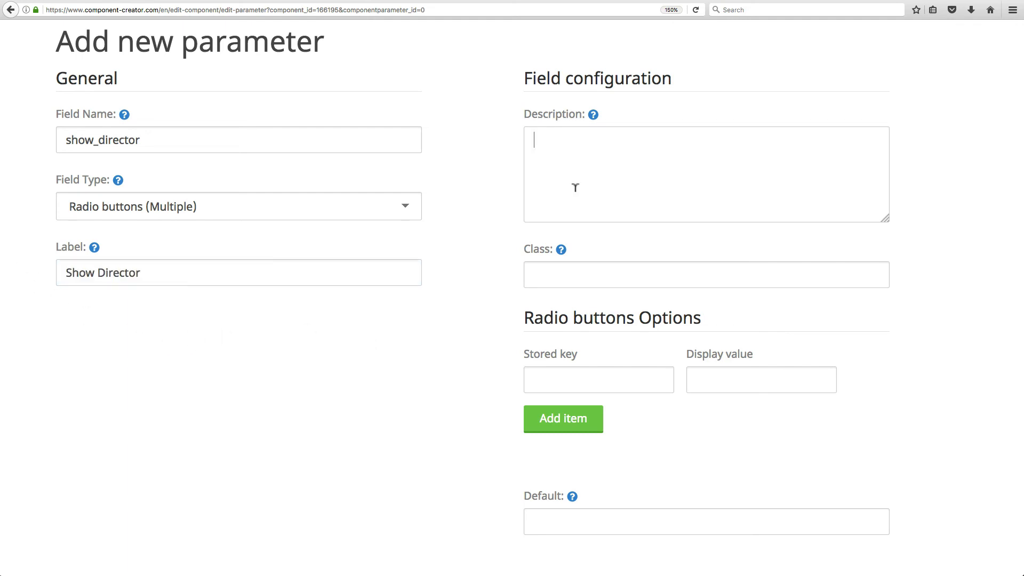
Describe show_director as 'Select whether or not to display the movie's director.'
text(Select w)
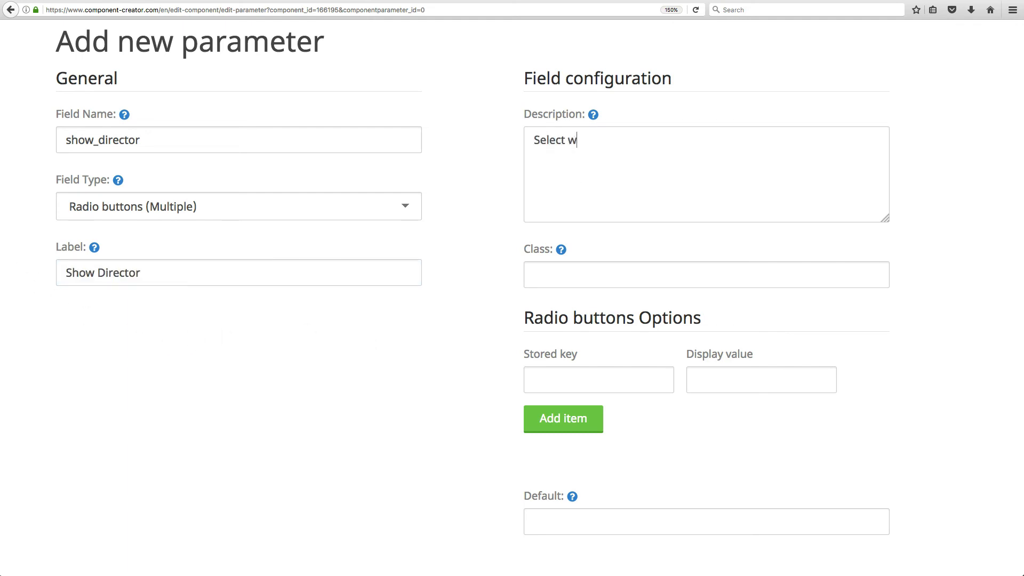
text(hether or not to)
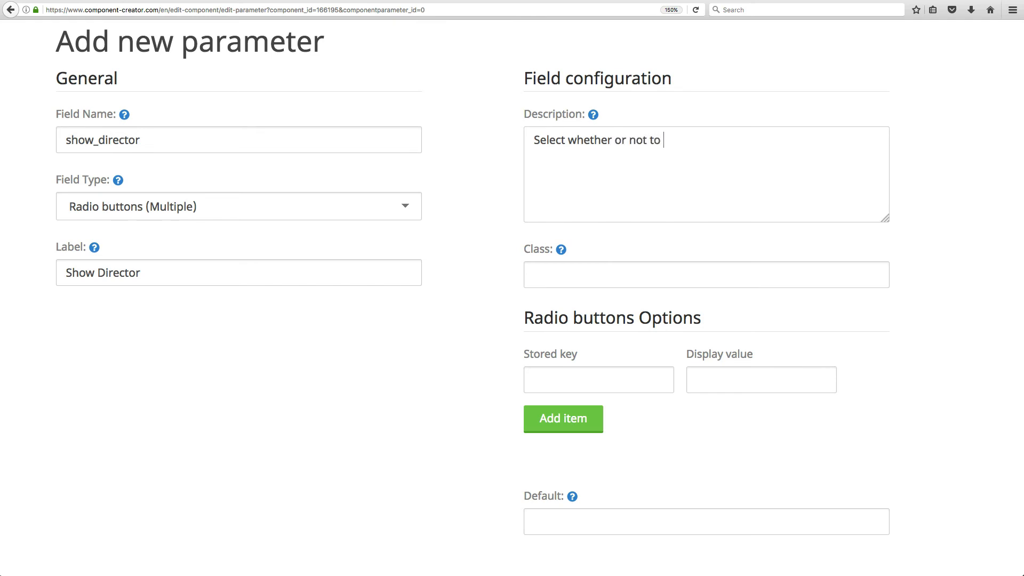
text(display the movie's director.)
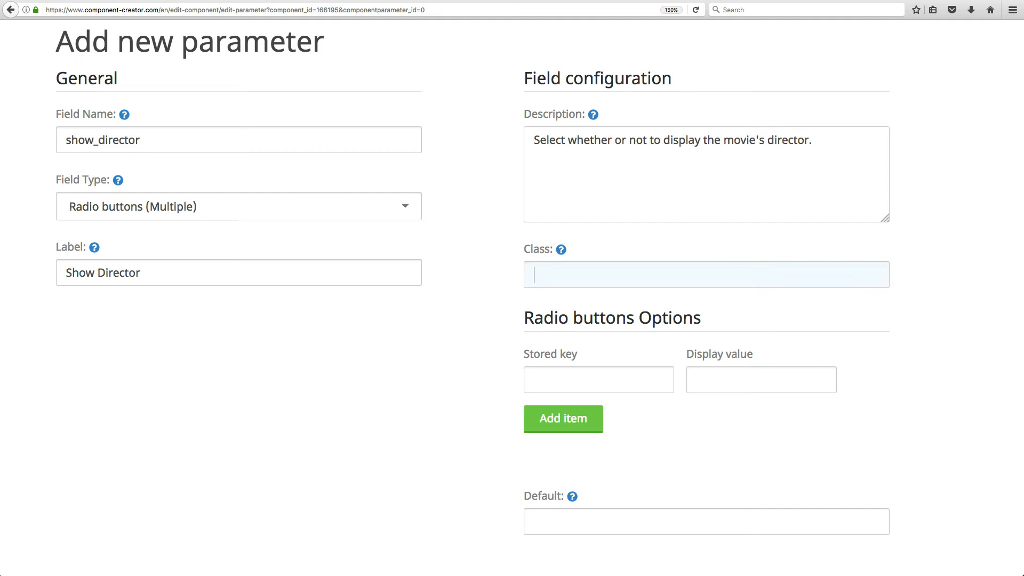
mouse_move(560, 250)
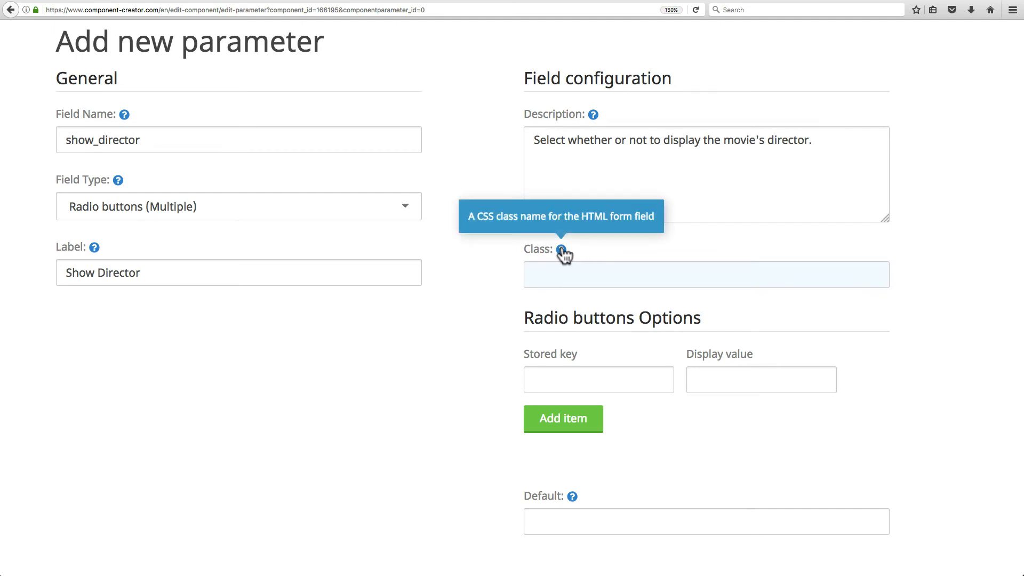
click(706, 274)
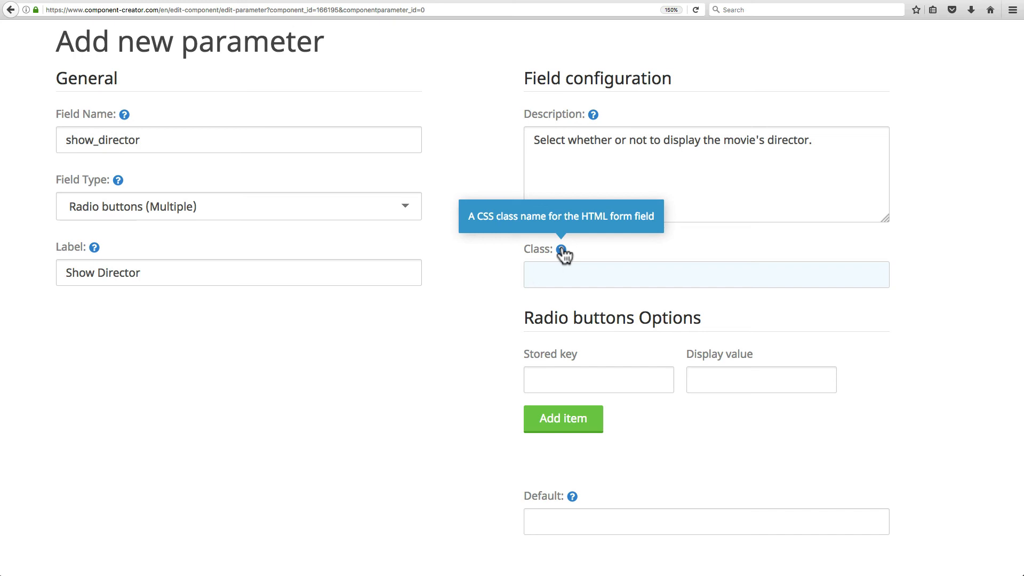
mouse_move(505, 286)
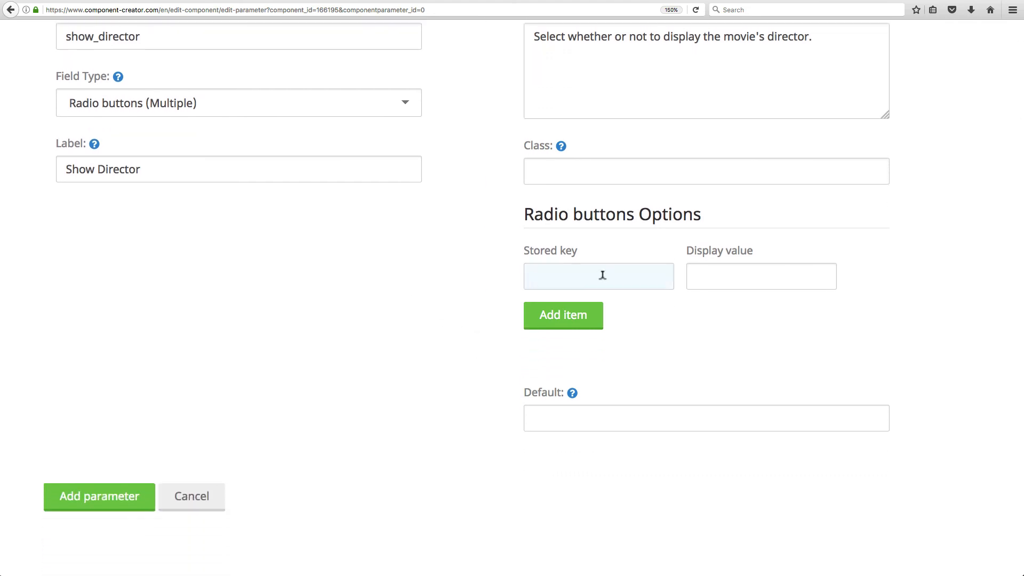
Add radio options Yes (1) and No (0), default 1, and save show_director
text(1)
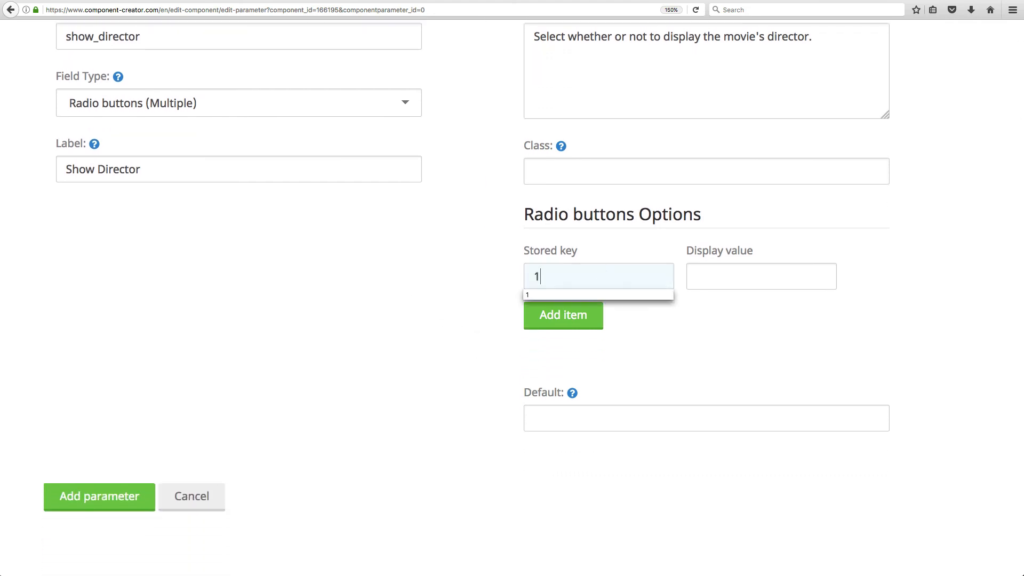
text(Yes)
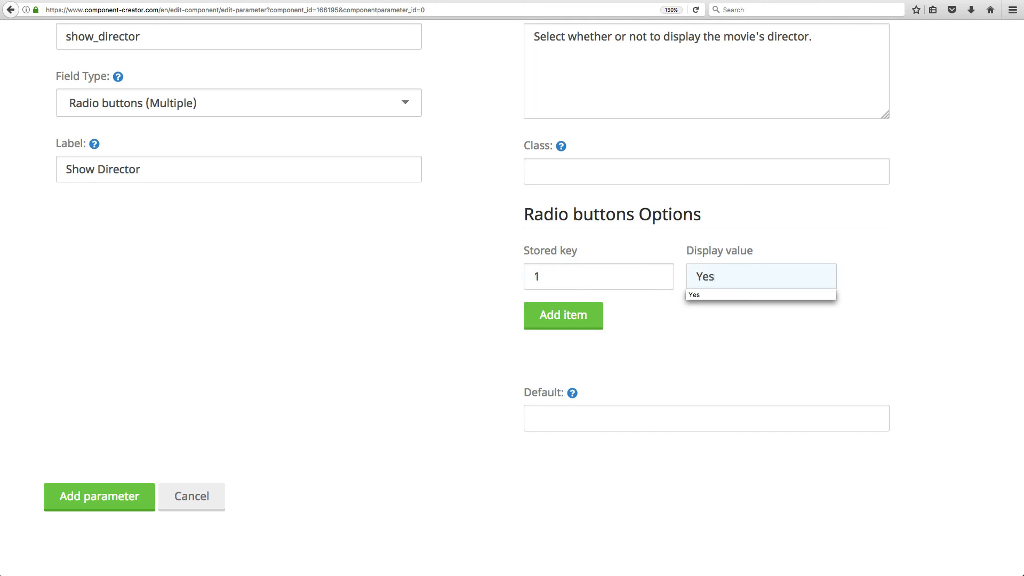
click(562, 315)
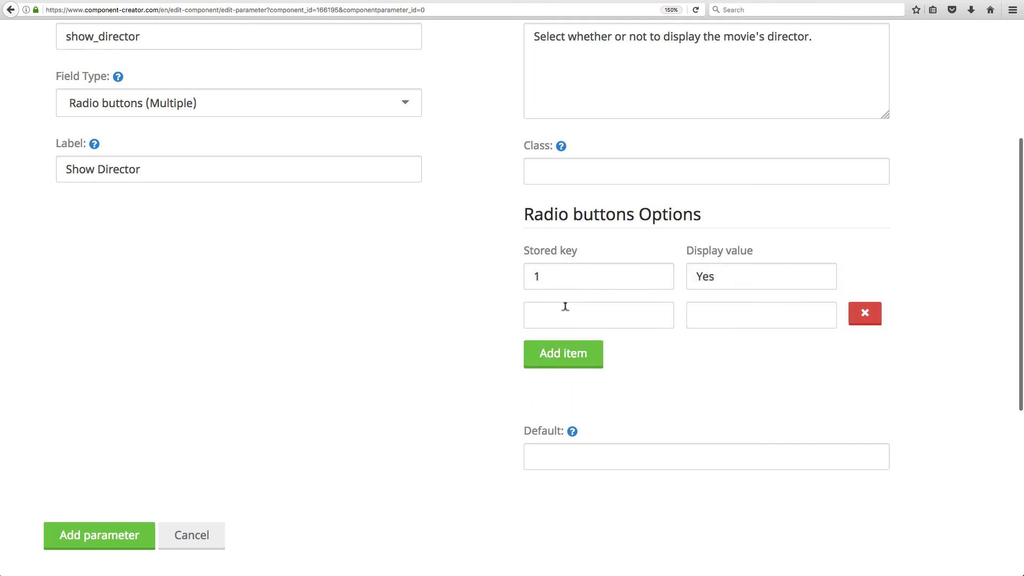
text(No)
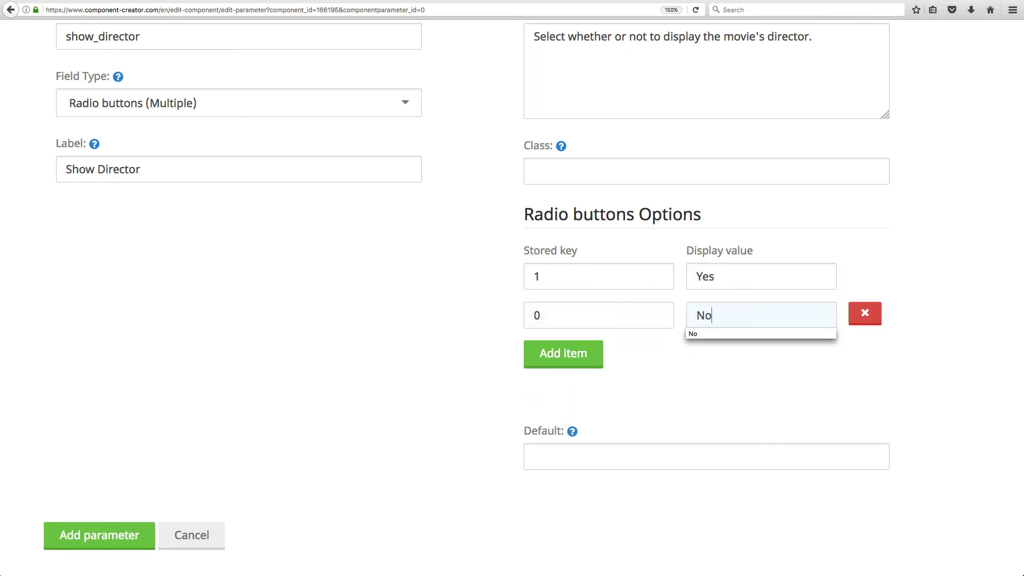
text(1)
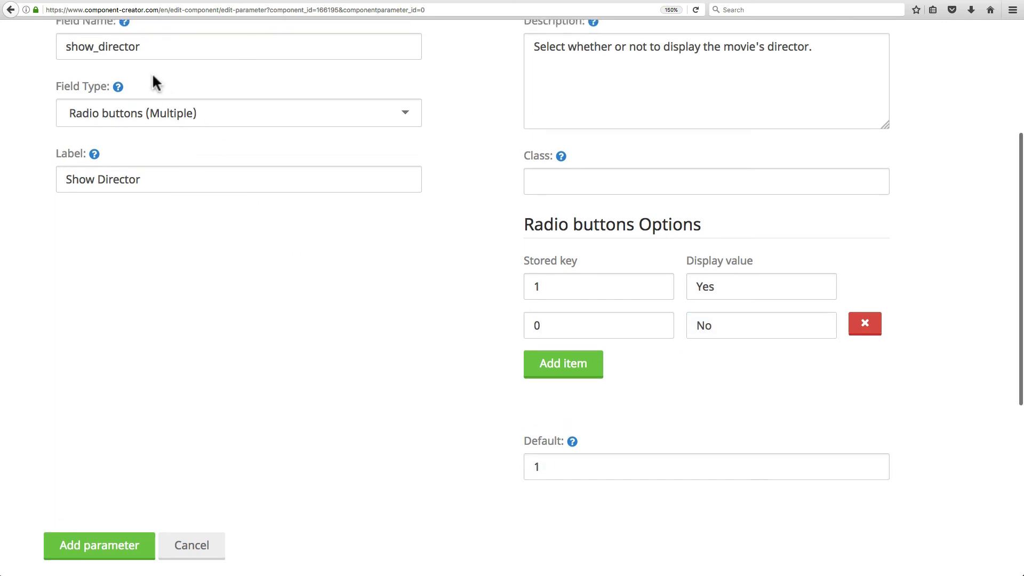
scroll(down, 3)
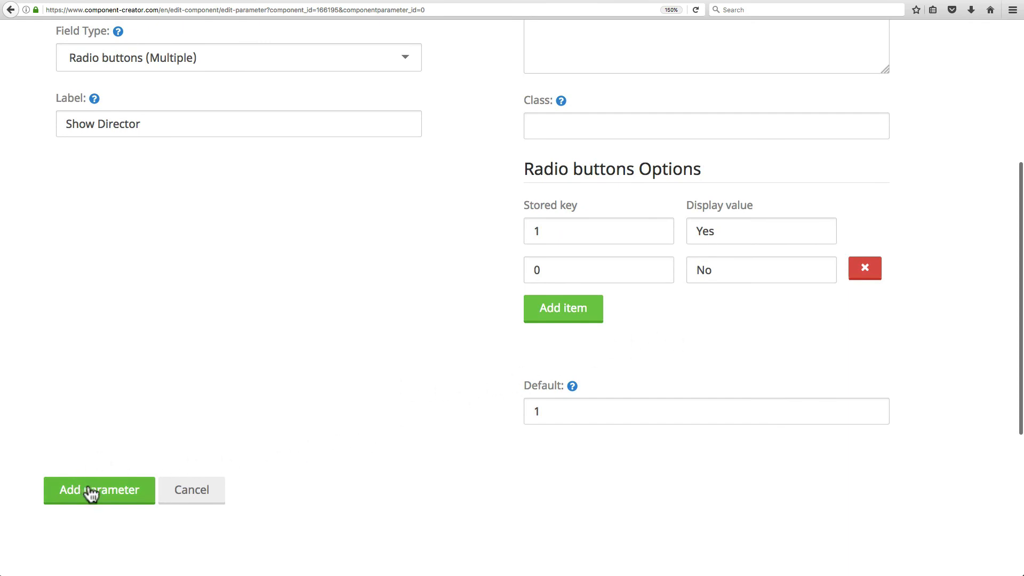
click(99, 489)
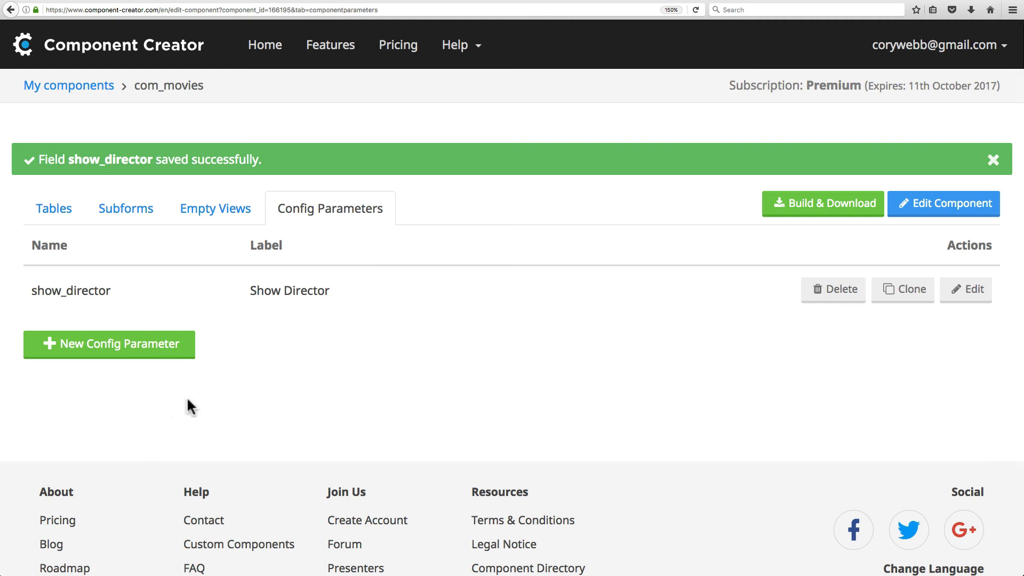
mouse_move(335, 436)
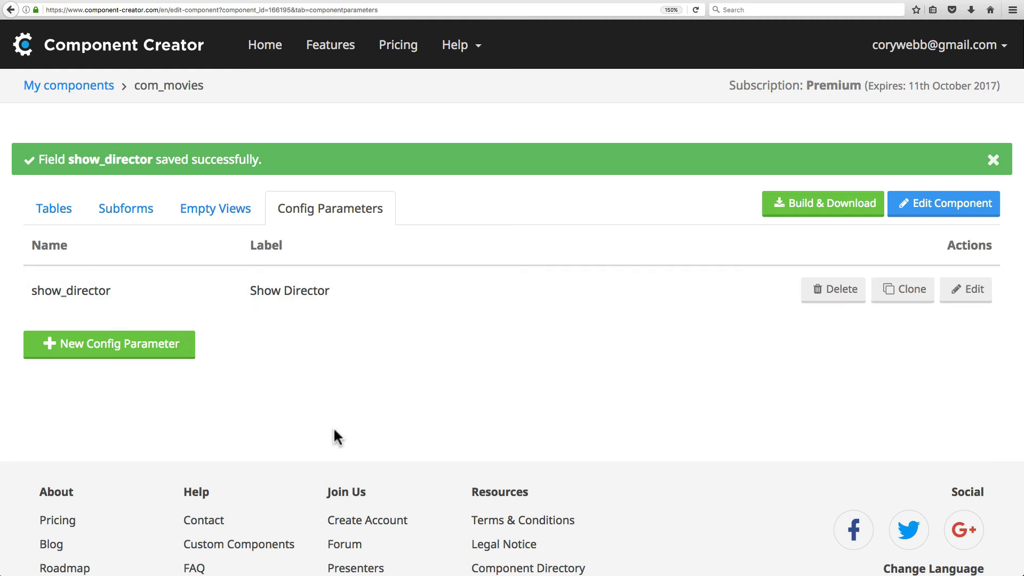
mouse_move(206, 314)
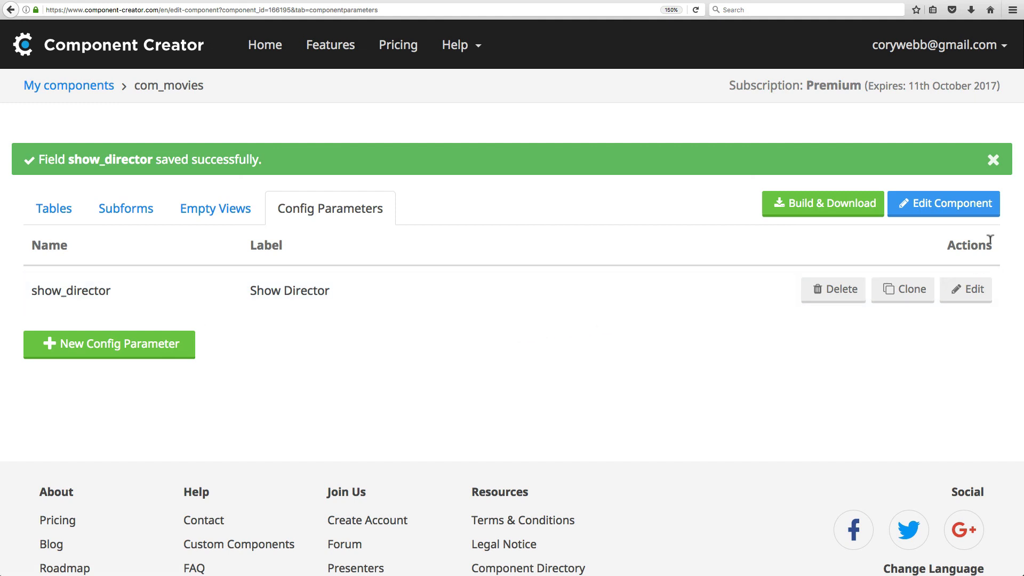
mouse_move(177, 139)
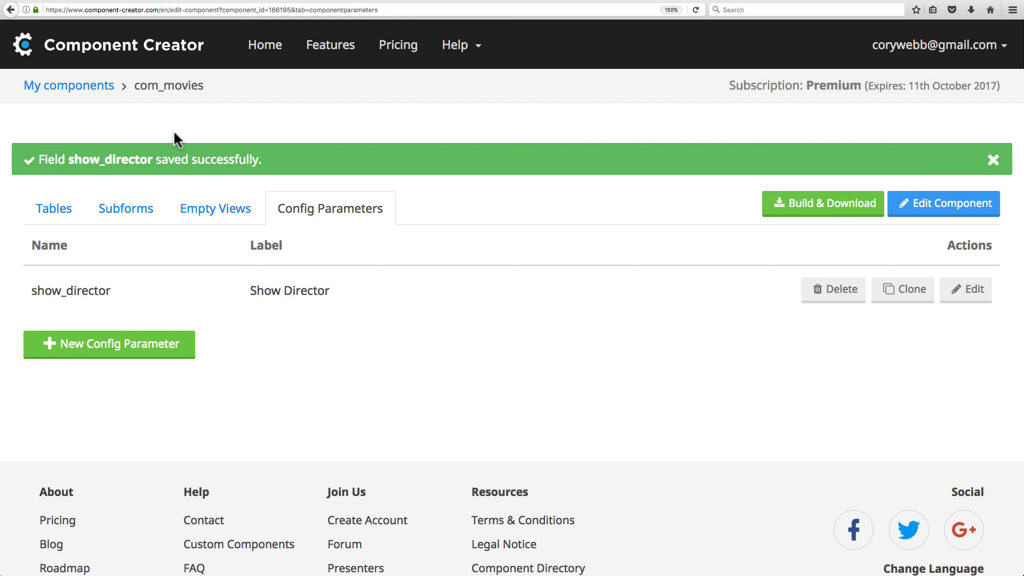
mouse_move(943, 203)
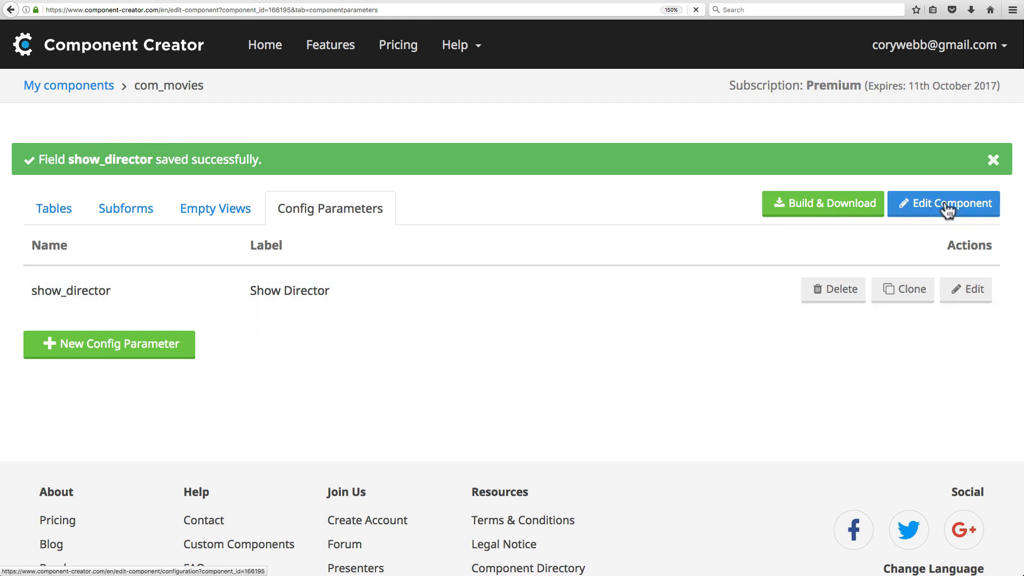
Open the com_movies edit page with its name, version and author details
click(943, 203)
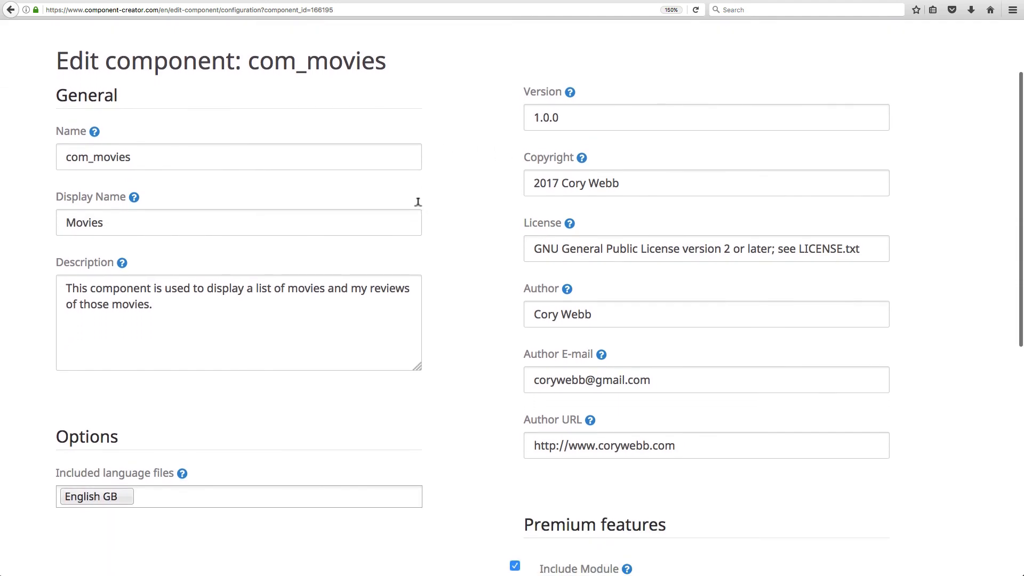
Replace the license with 'Proprietary license; For my customers only'
double_click(582, 247)
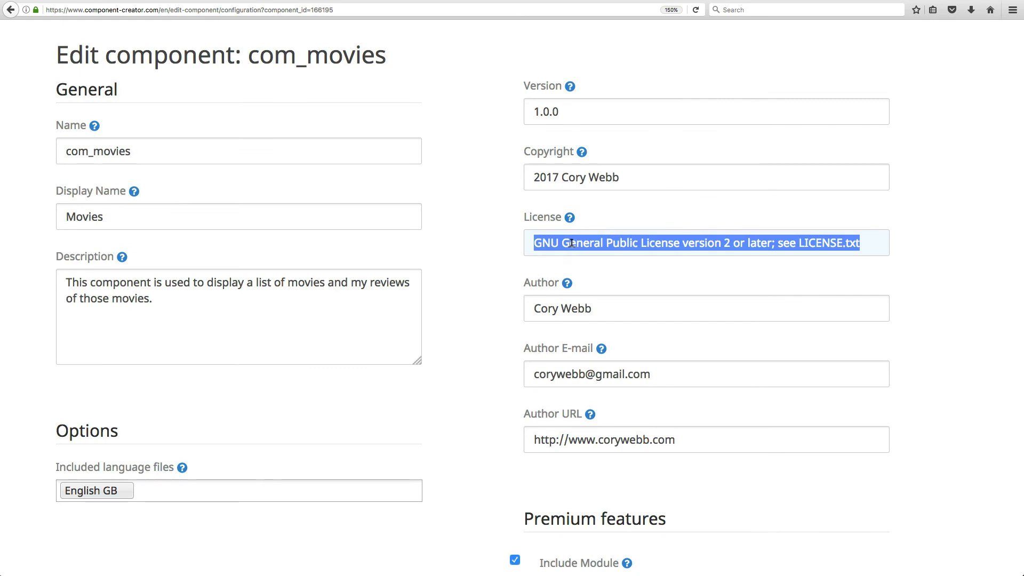
text(Proprietary)
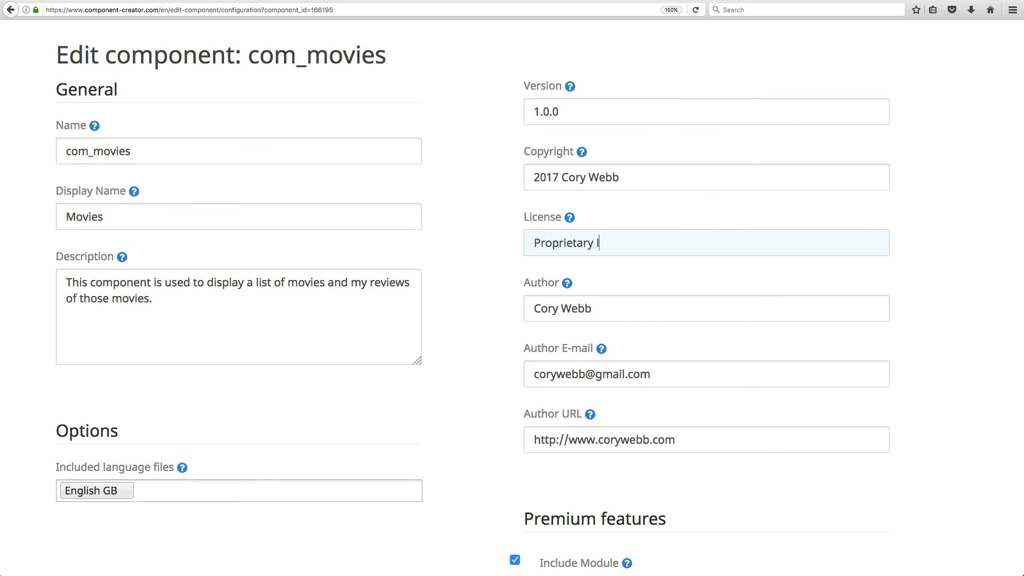
text(license; For)
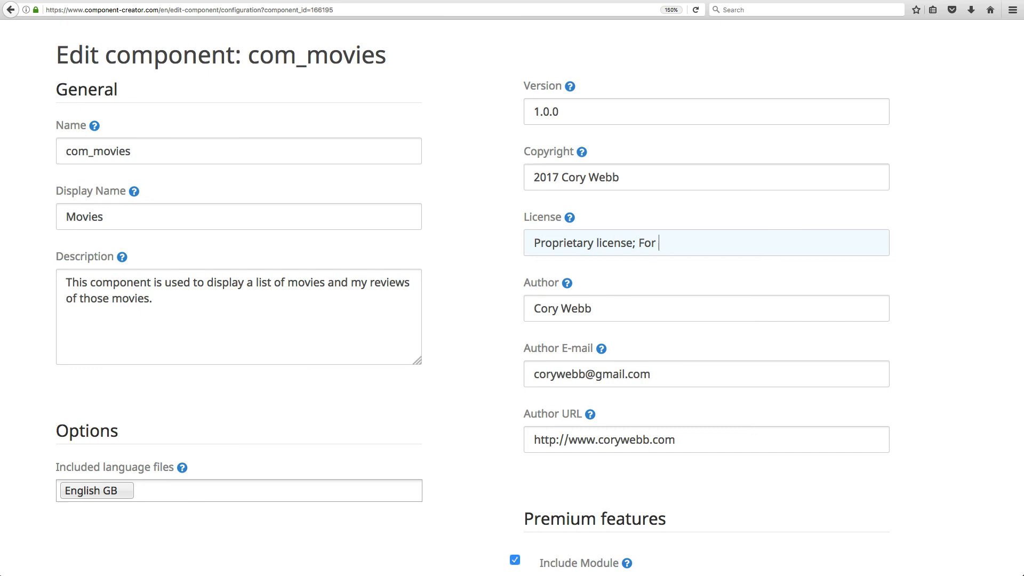
text(my customers only)
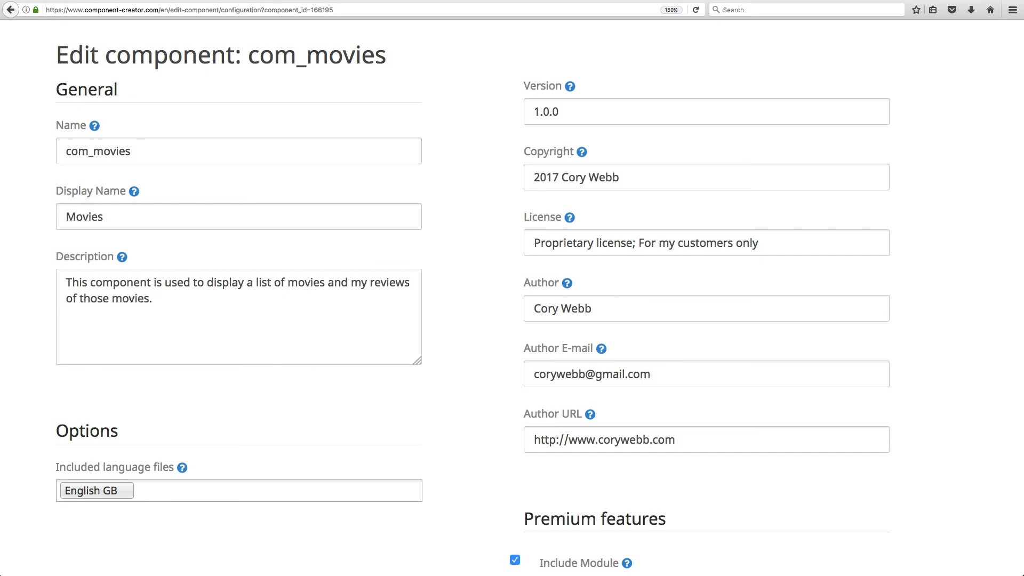
Add a sentence about choosing whether to show the director to the description, and save
text(You can sele)
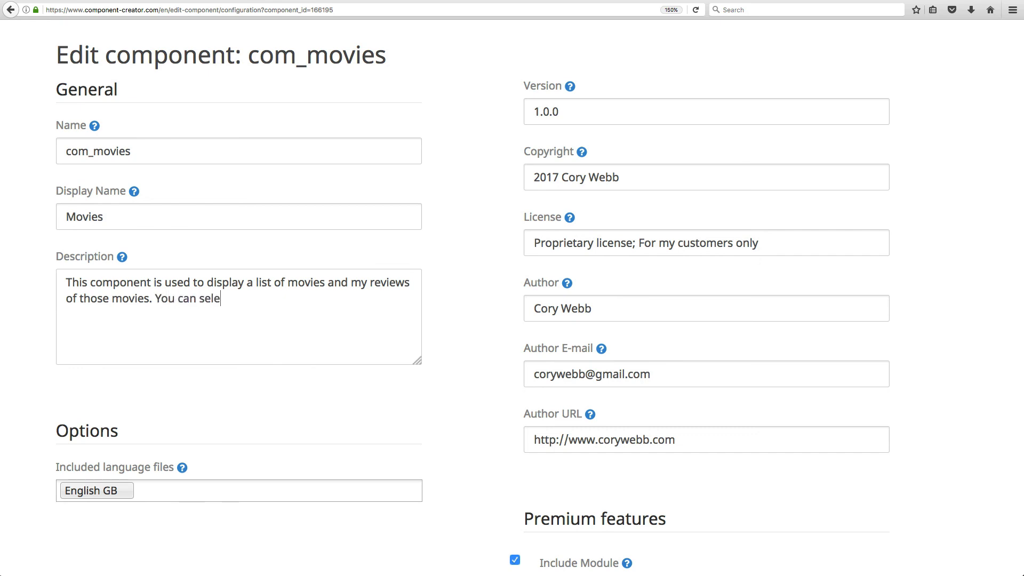
text(ct whether or not d)
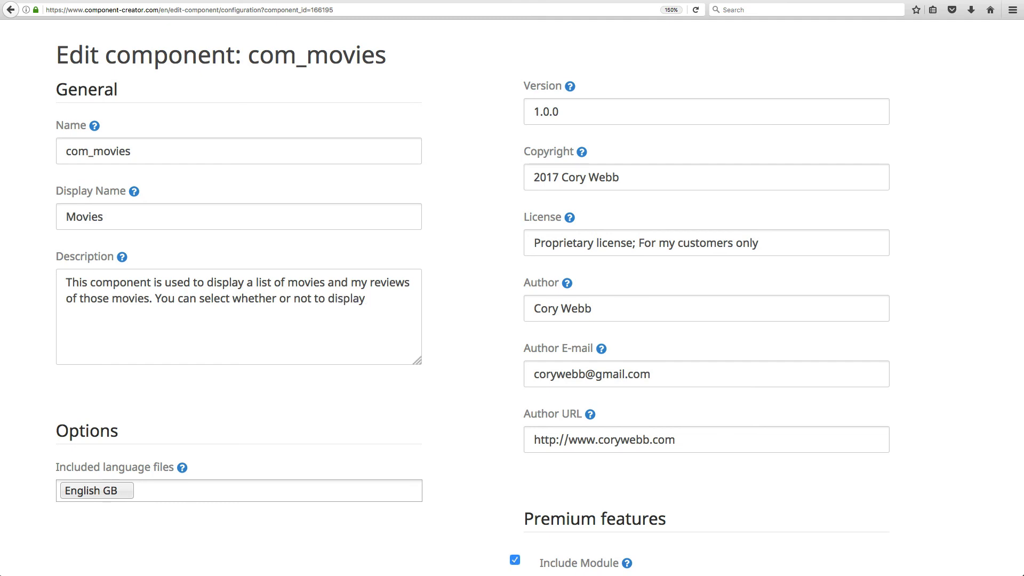
text(the director)
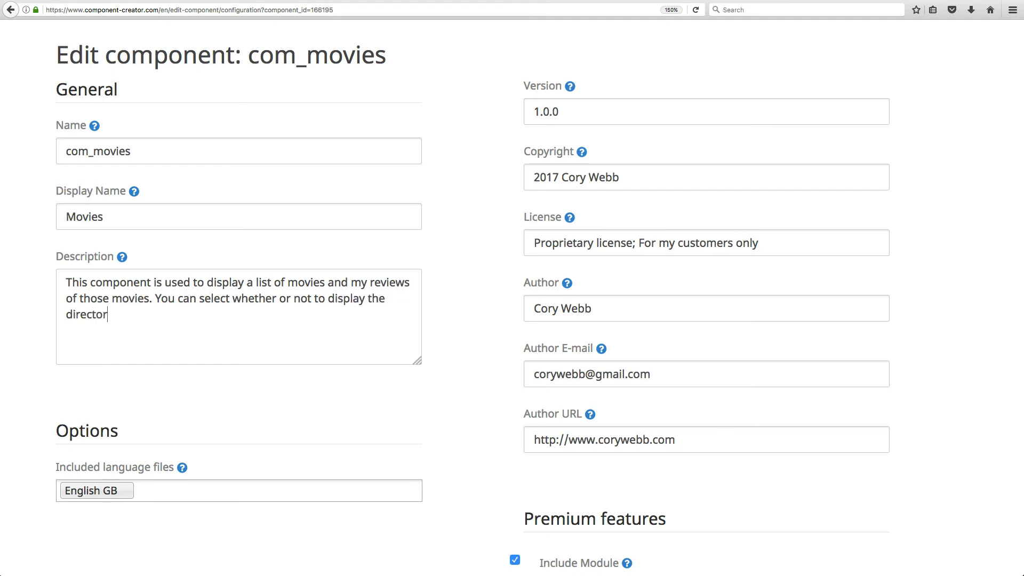
scroll(down, 3)
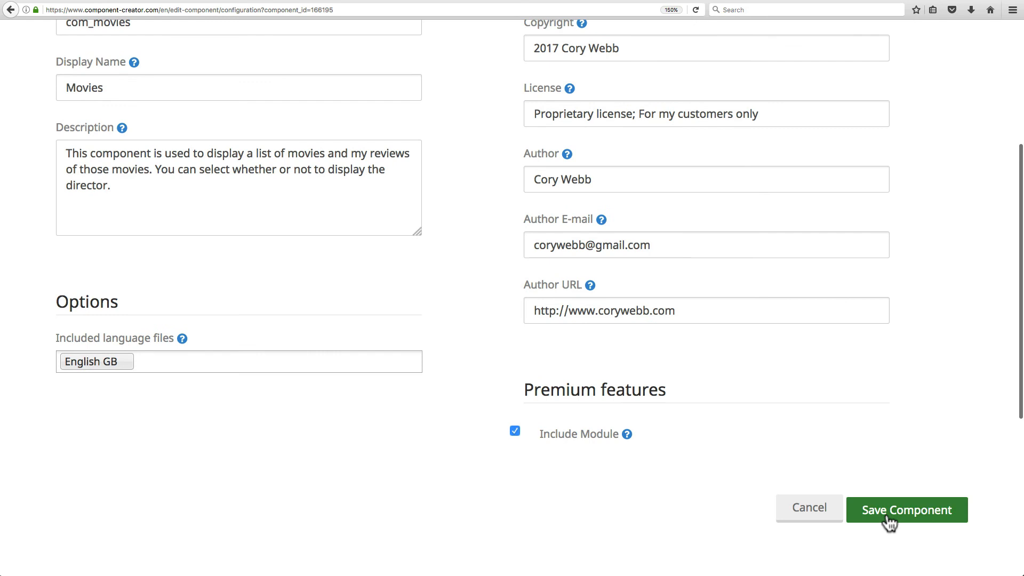
click(907, 510)
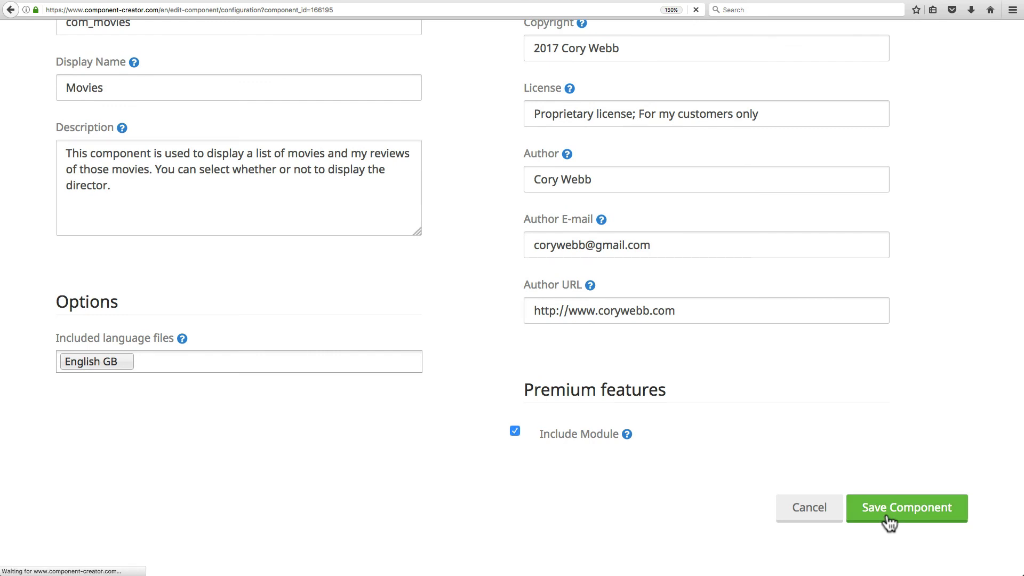
click(907, 509)
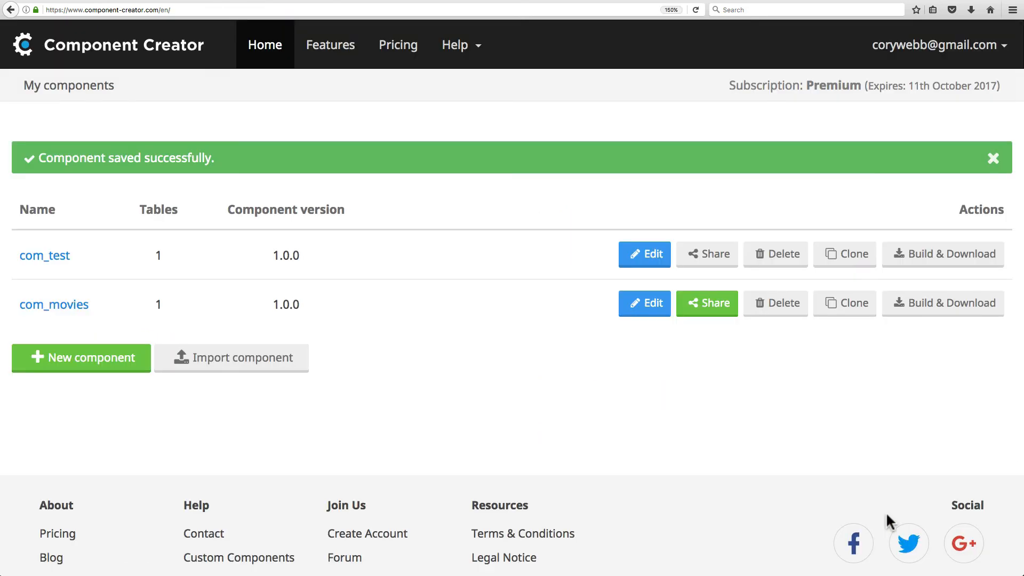